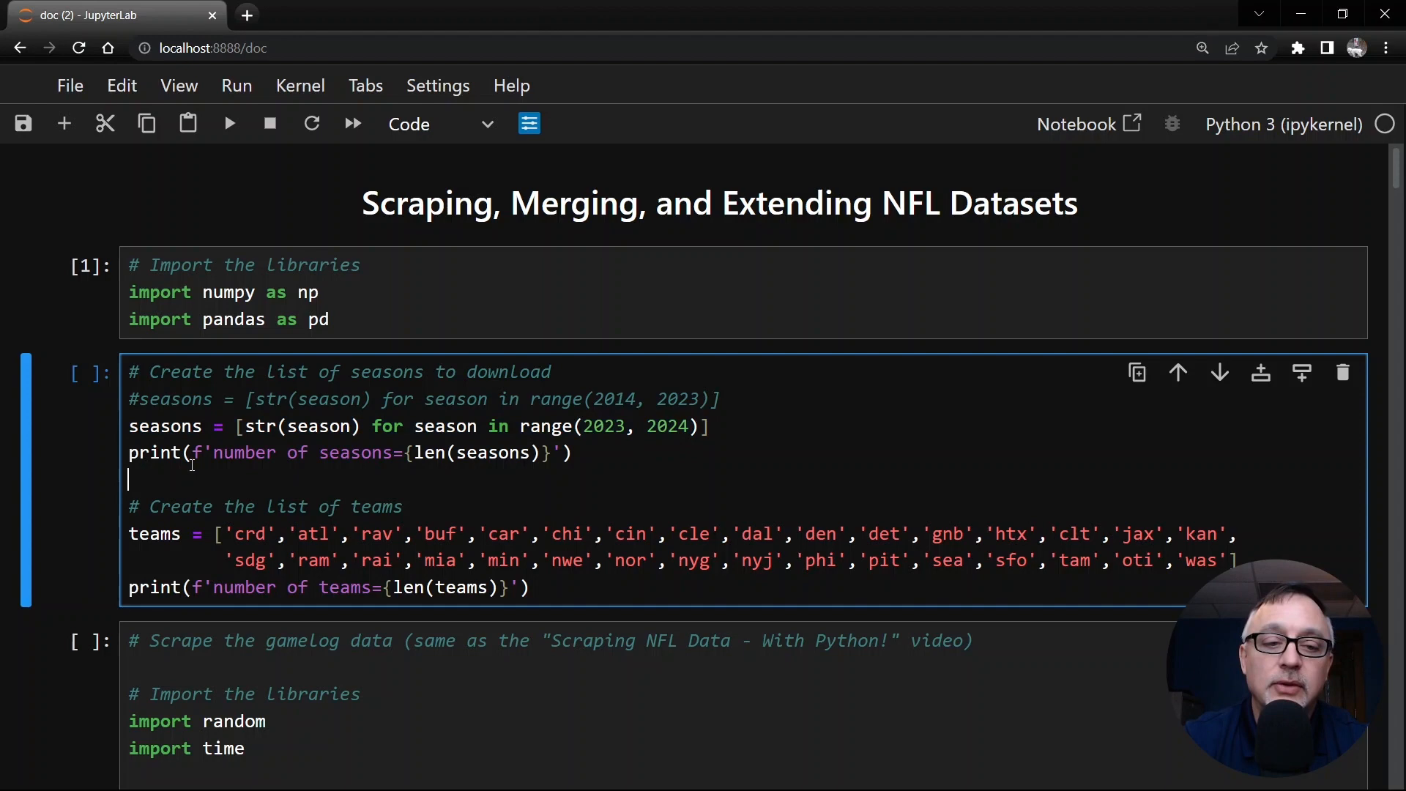
# Scroll down from the seasons/teams output to the gamelog scraping cell.
pyautogui.scroll(-3)
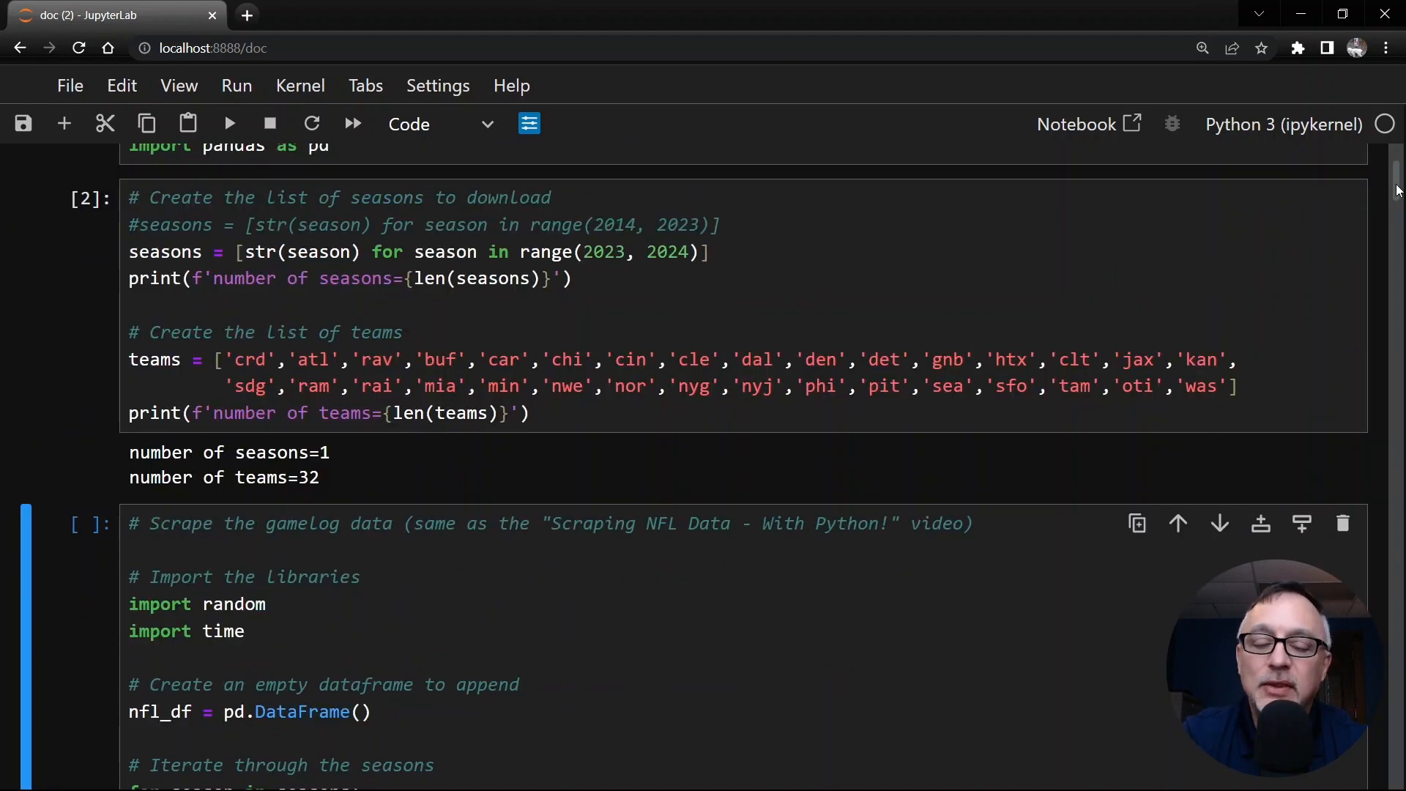
pyautogui.scroll(-3)
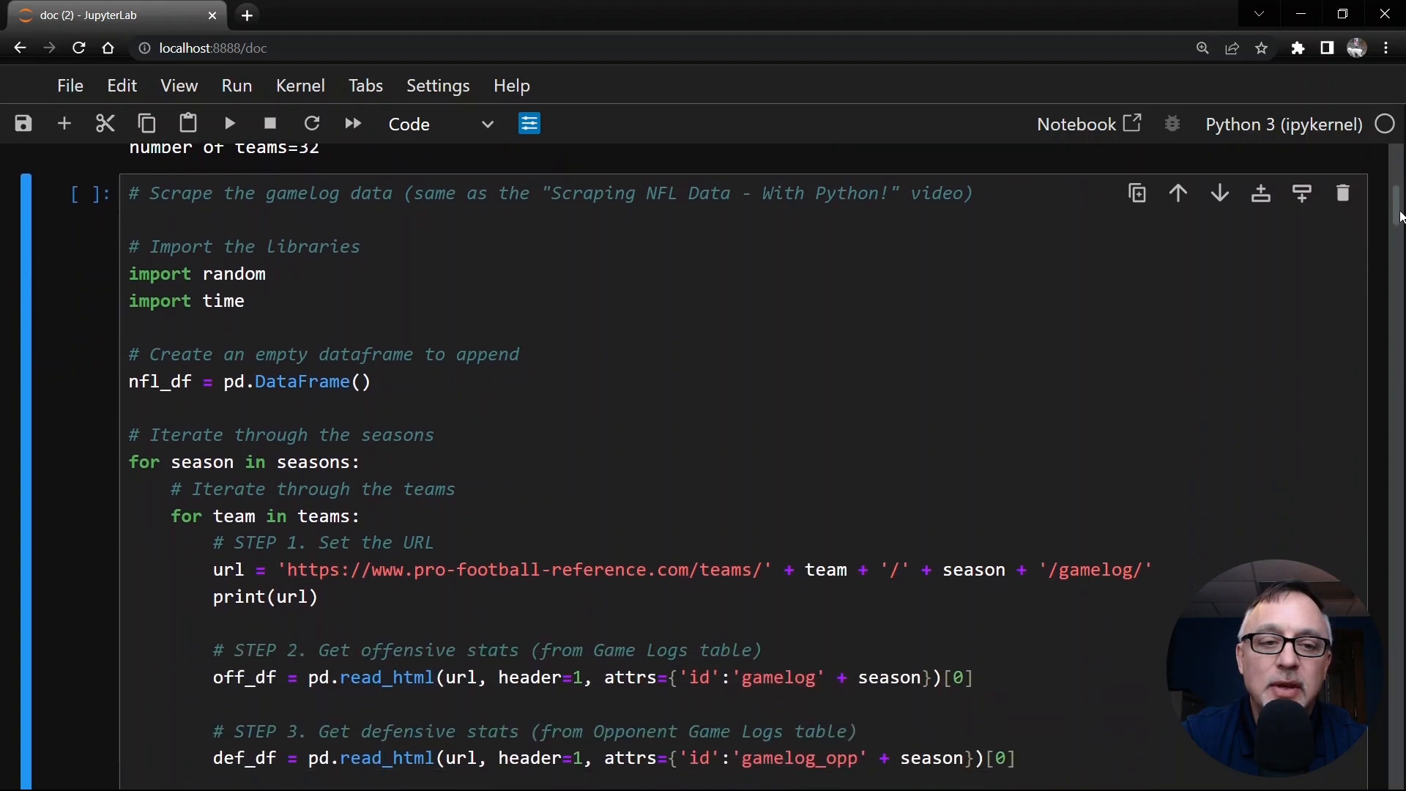
pyautogui.scroll(-3)
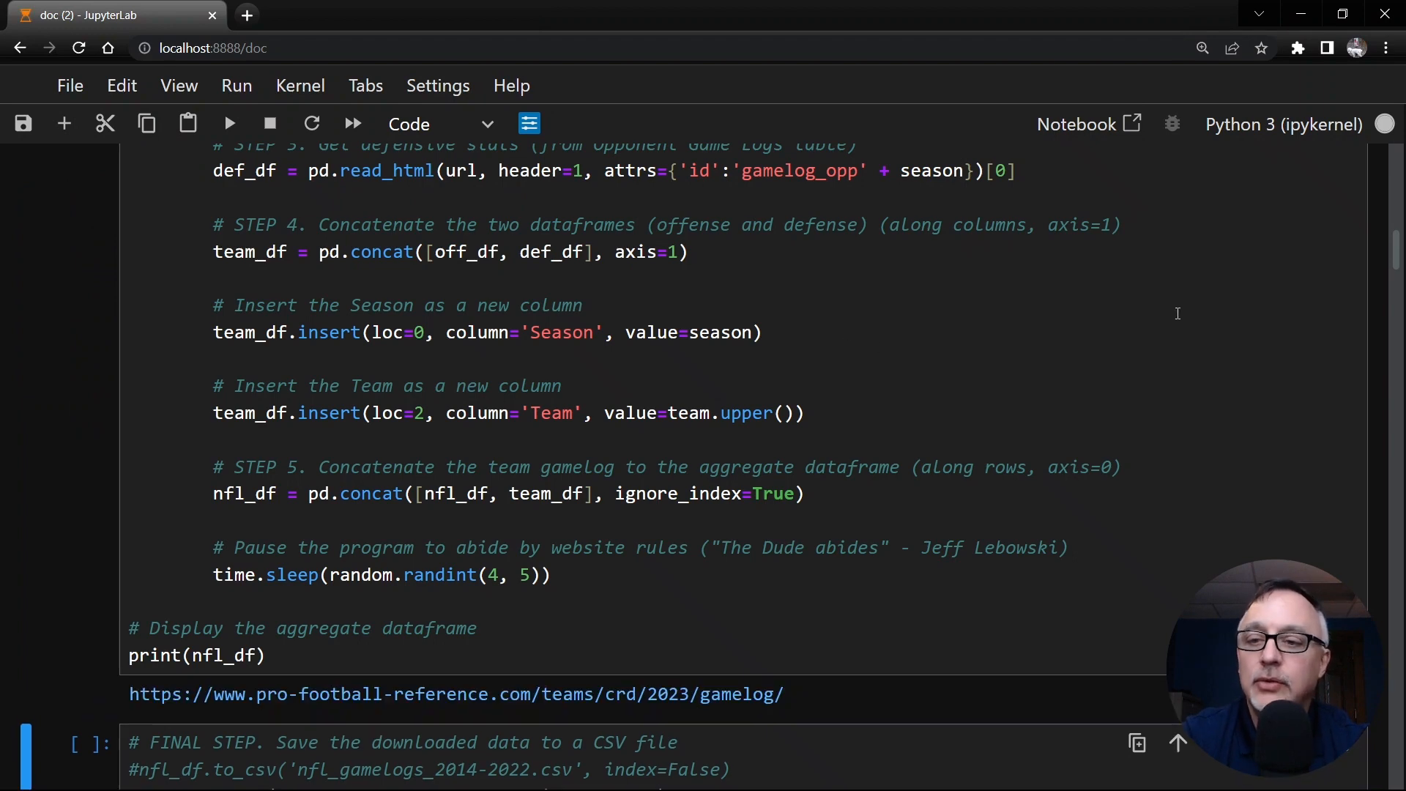
pyautogui.moveTo(1397, 249)
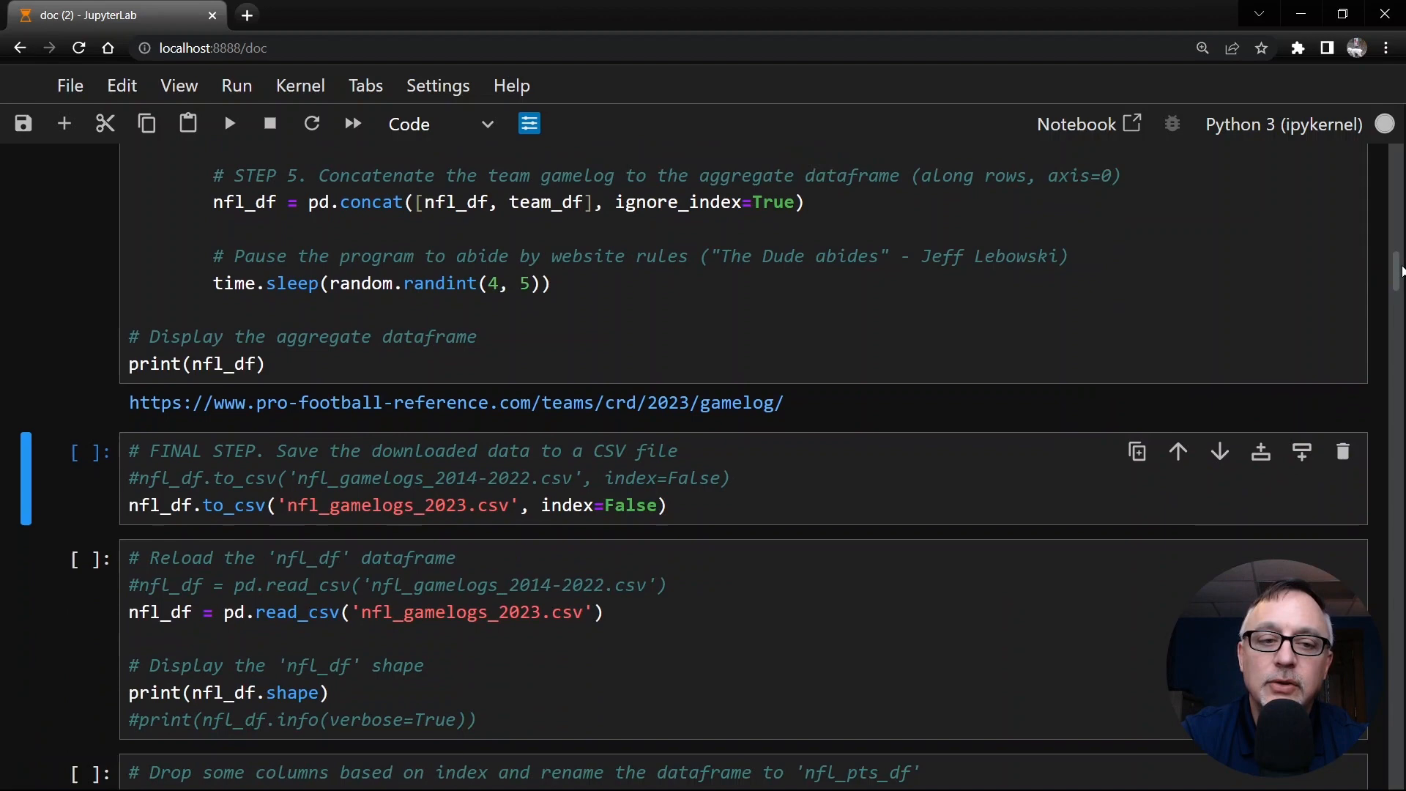
# Run the reload of nfl_gamelogs_2023.csv, showing shape (544, 74).
pyautogui.scroll(-3)
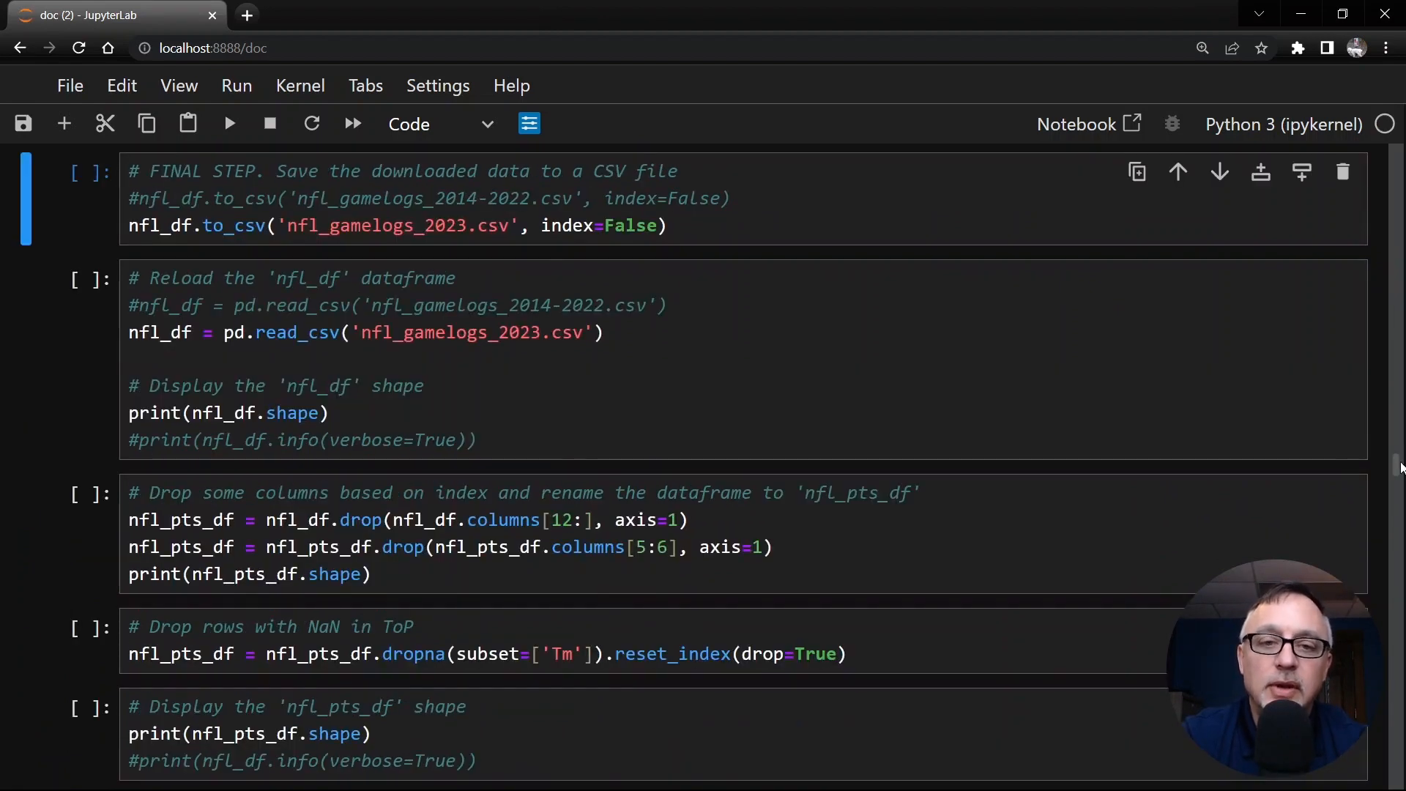
pyautogui.click(726, 197)
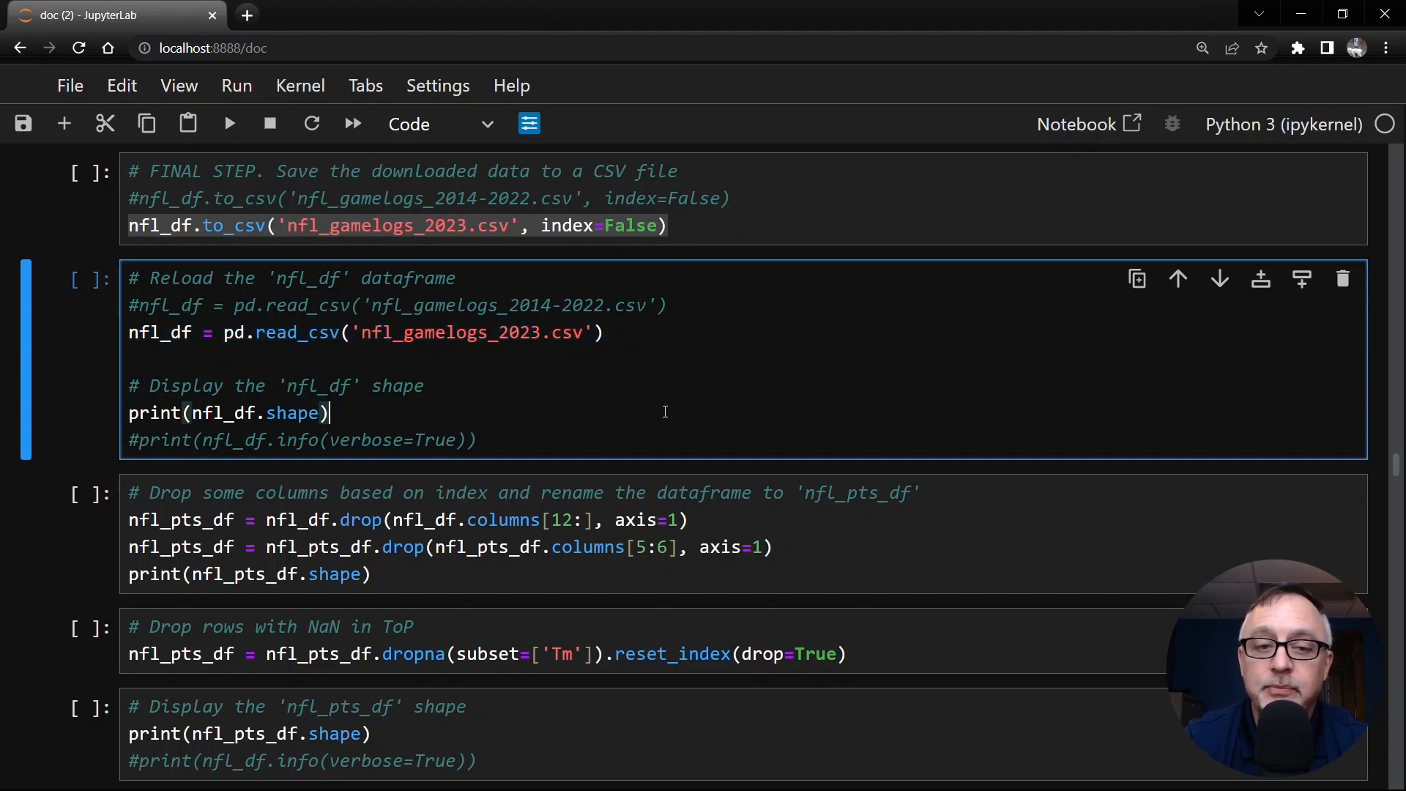
pyautogui.press('shift+enter')
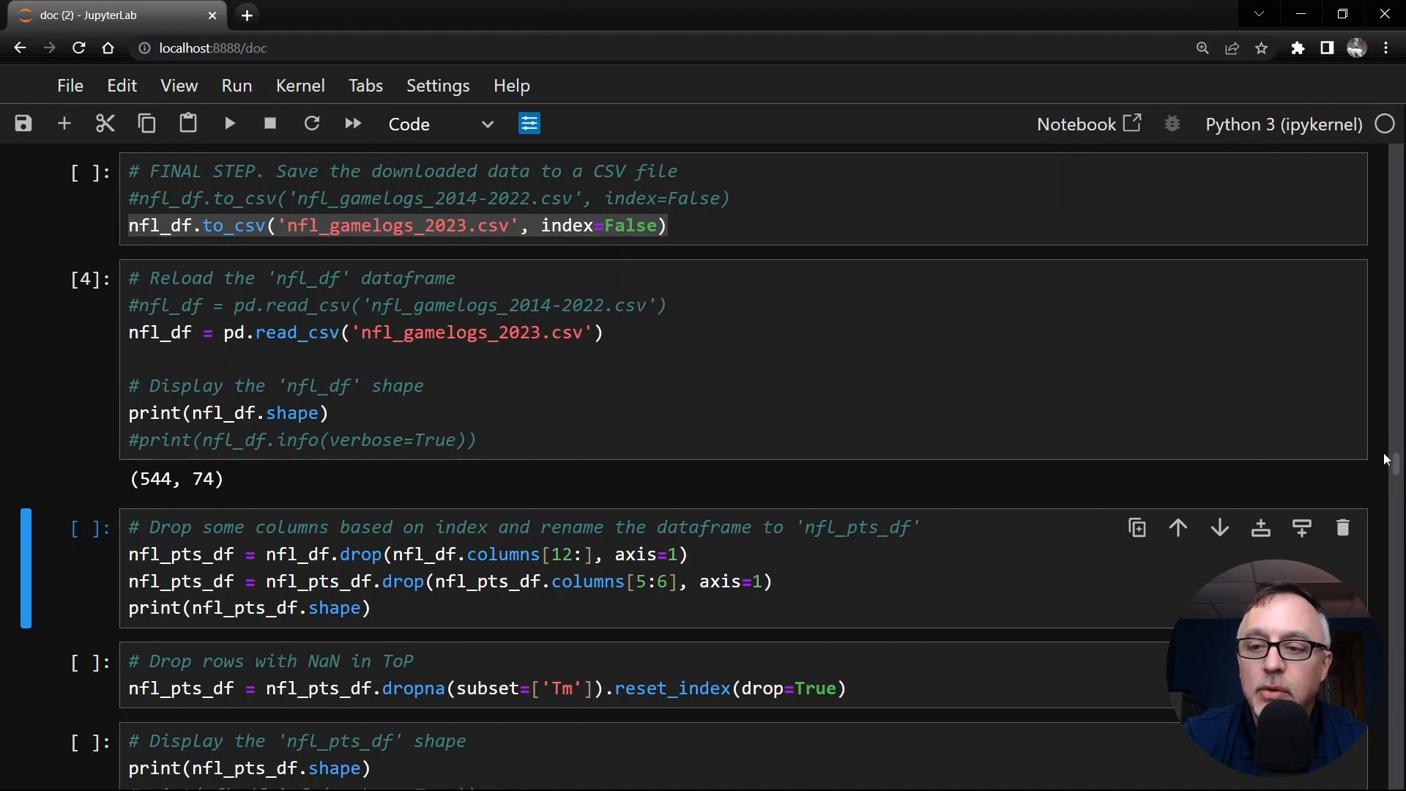
pyautogui.scroll(-3)
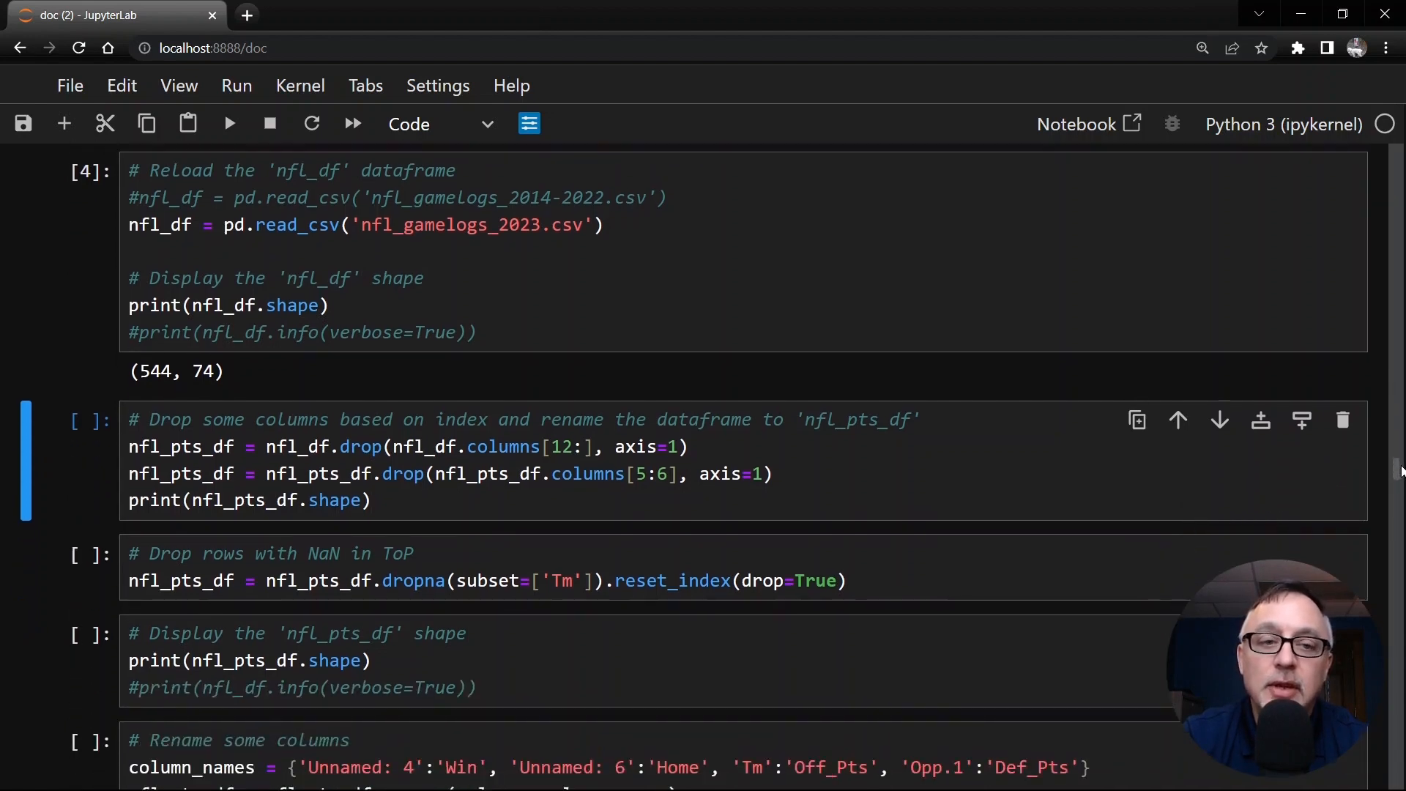
# Drop rows without points, leaving nfl_pts_df at (482, 11).
pyautogui.scroll(-3)
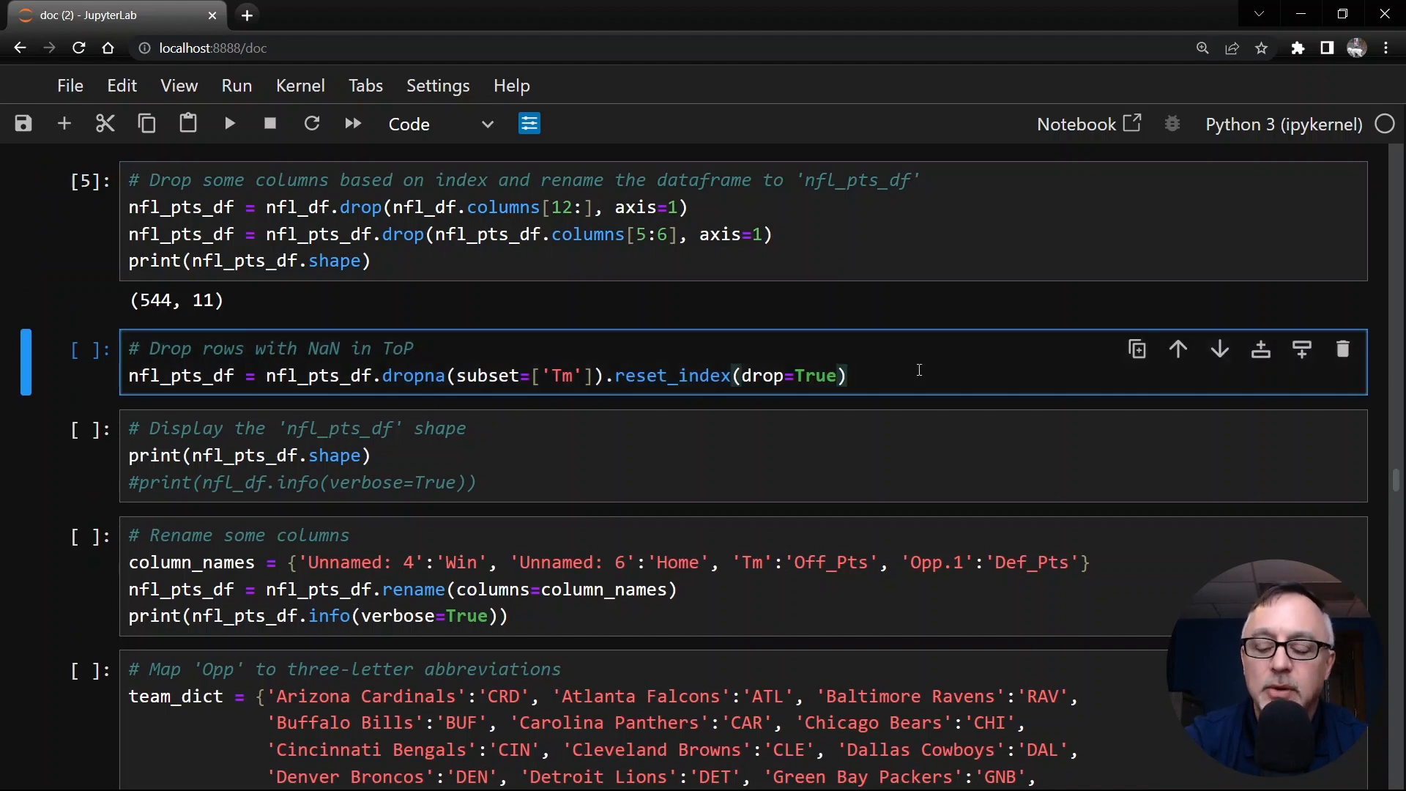
pyautogui.press('shift+enter')
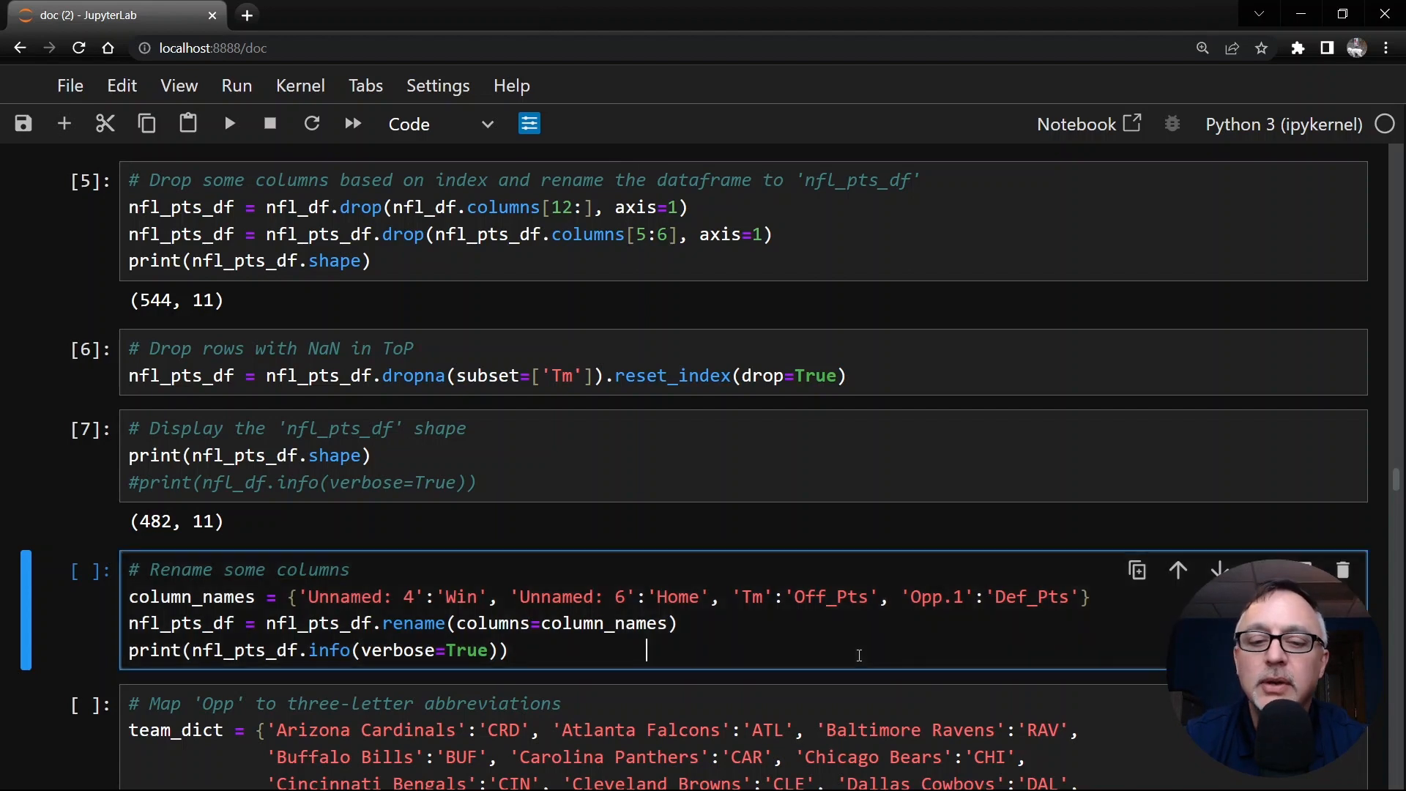
pyautogui.click(230, 123)
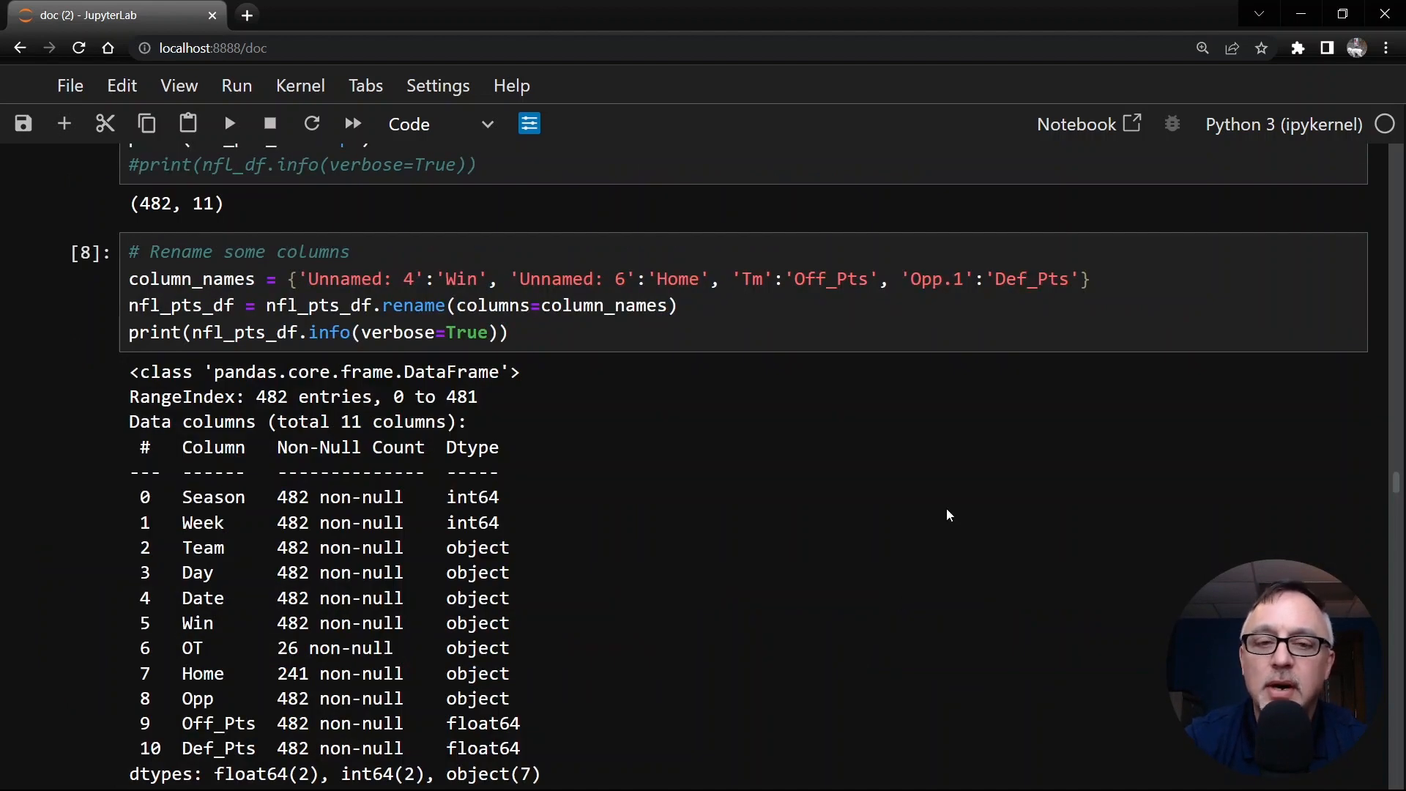
pyautogui.moveTo(1393, 485)
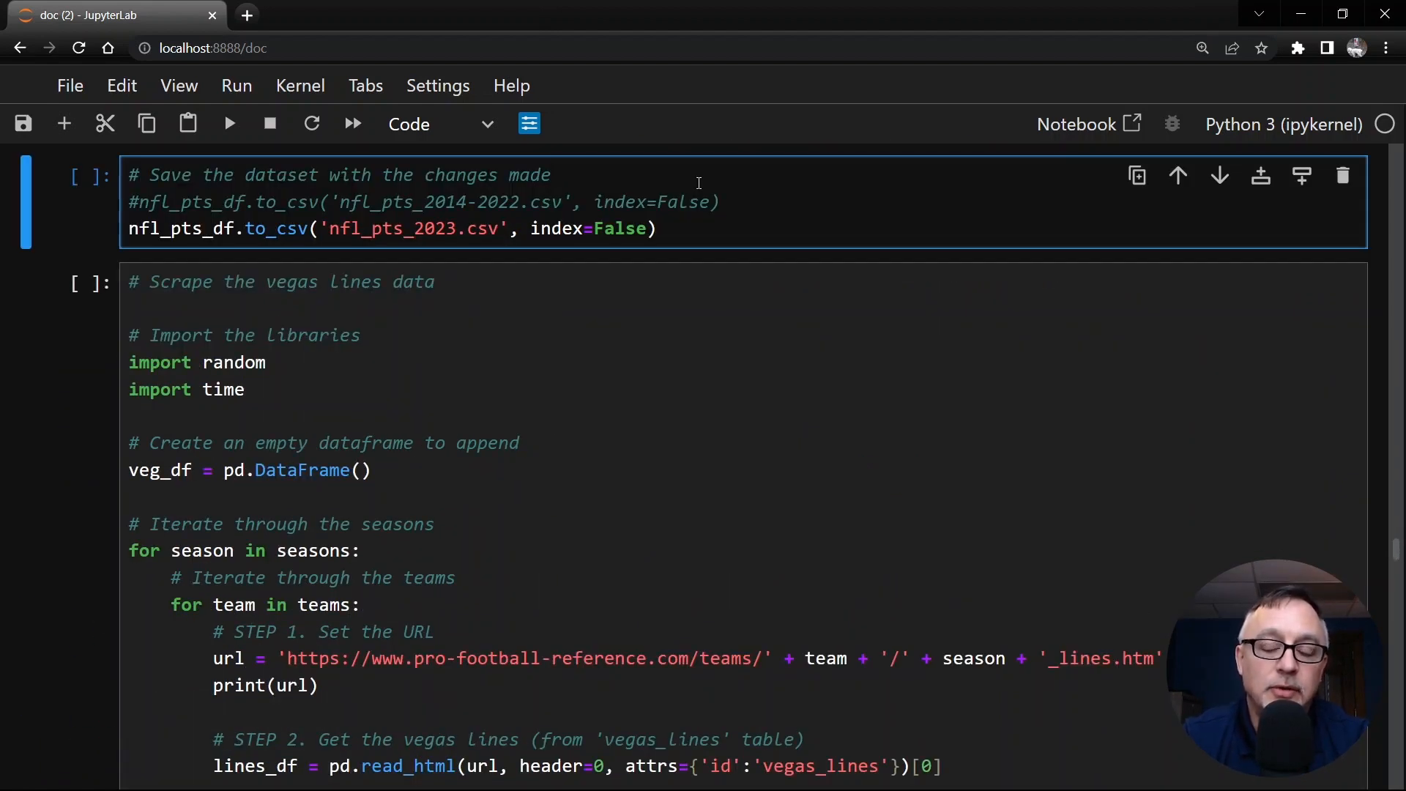
# Run the Vegas lines scraping and save cells, then scroll toward the reload cell.
pyautogui.click(552, 175)
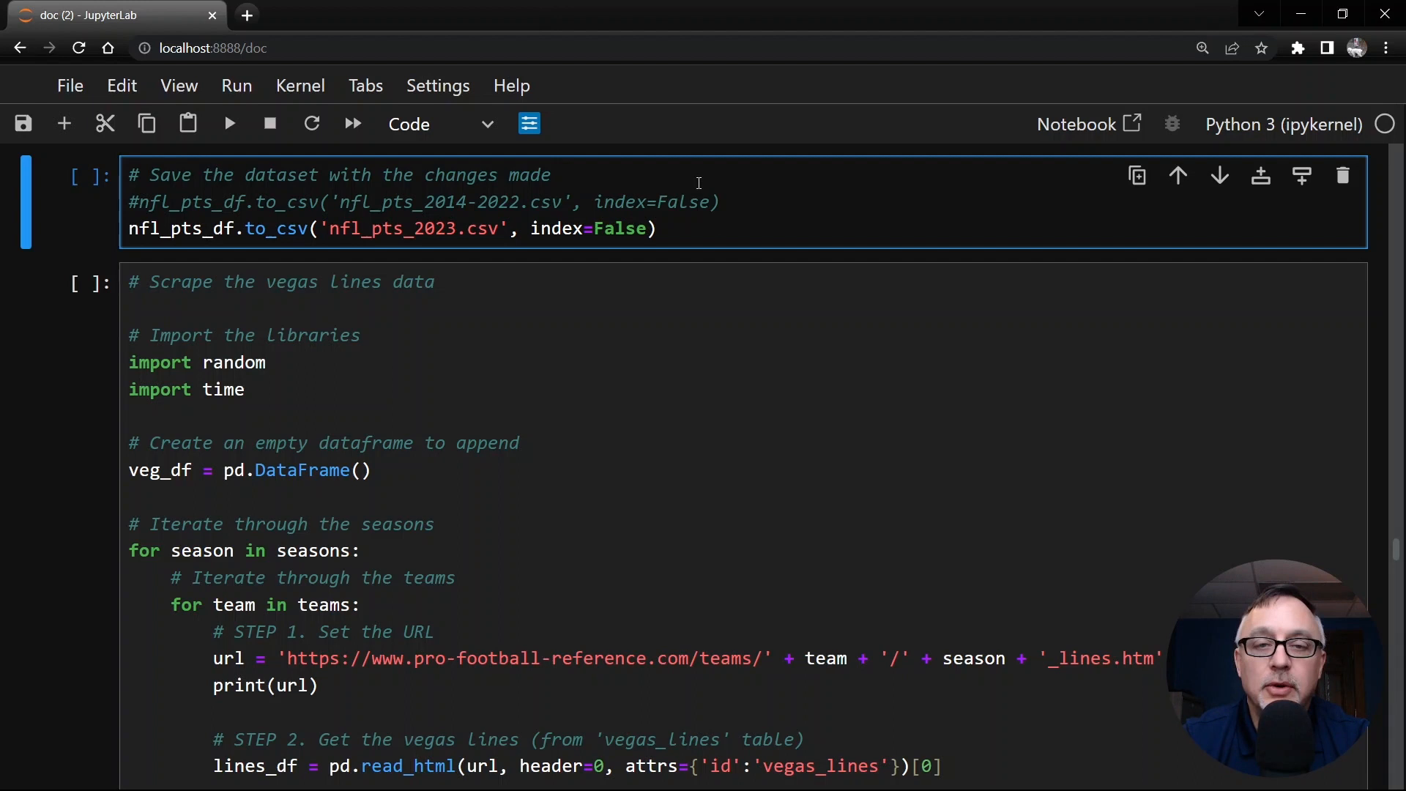
pyautogui.click(550, 174)
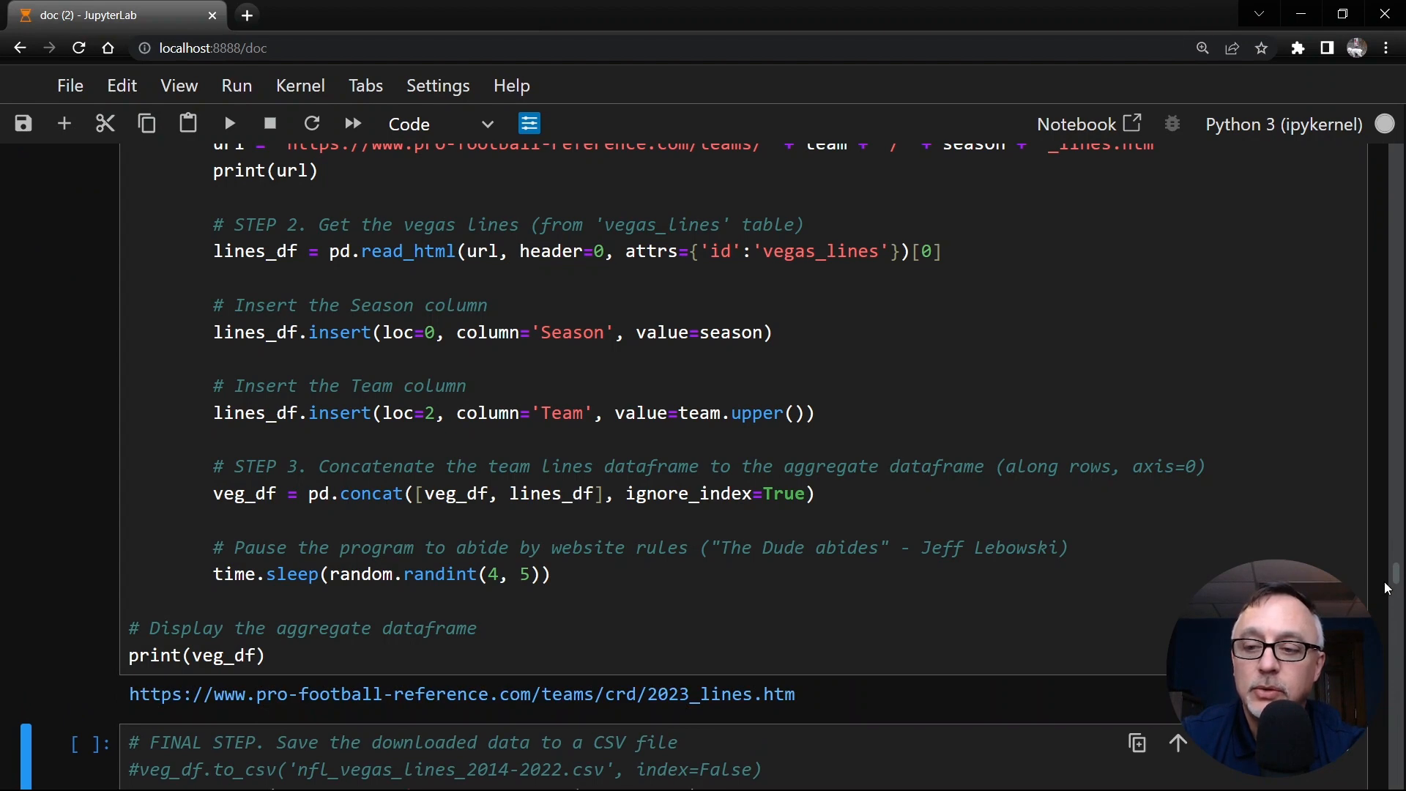
pyautogui.scroll(-3)
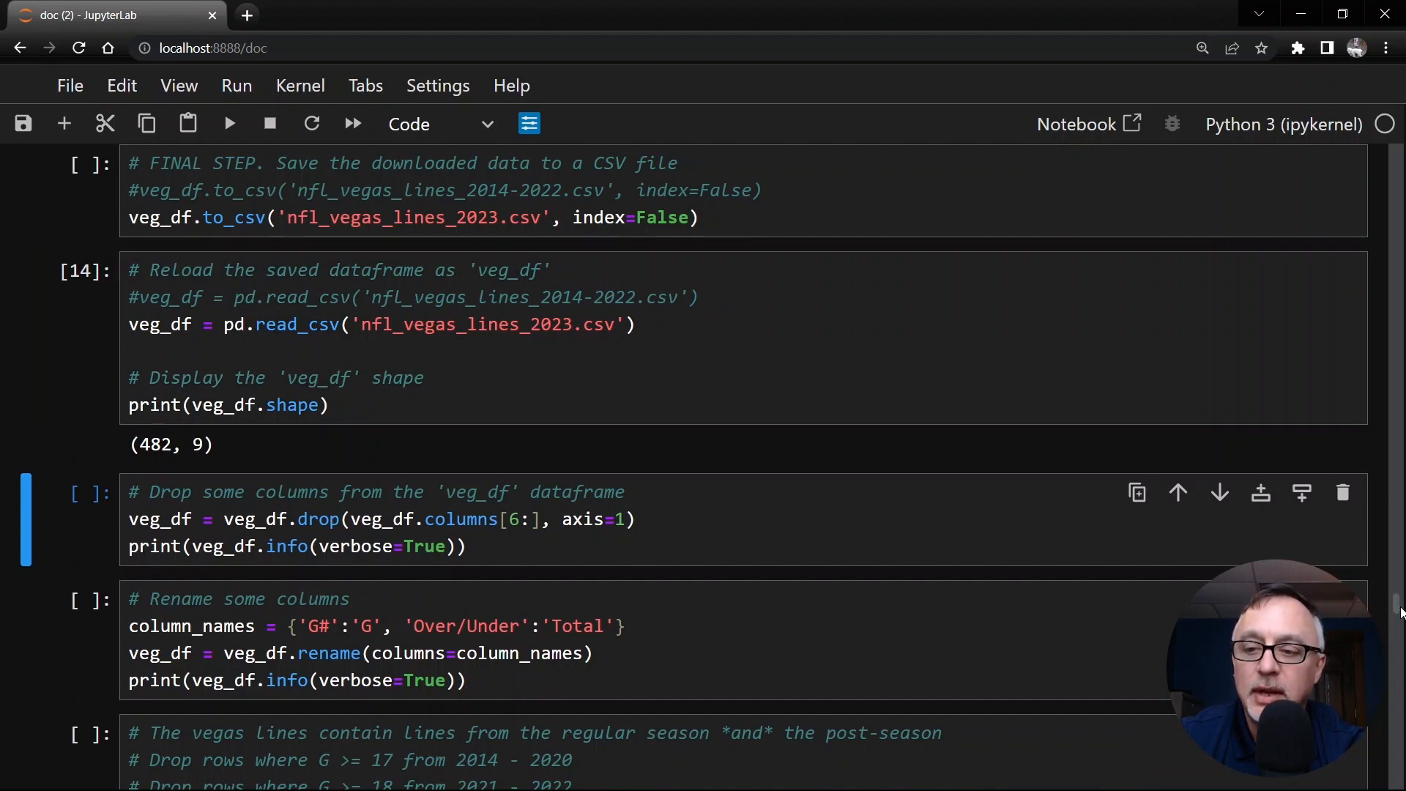
# Create the Home column in veg_df from opponent markers.
pyautogui.scroll(-3)
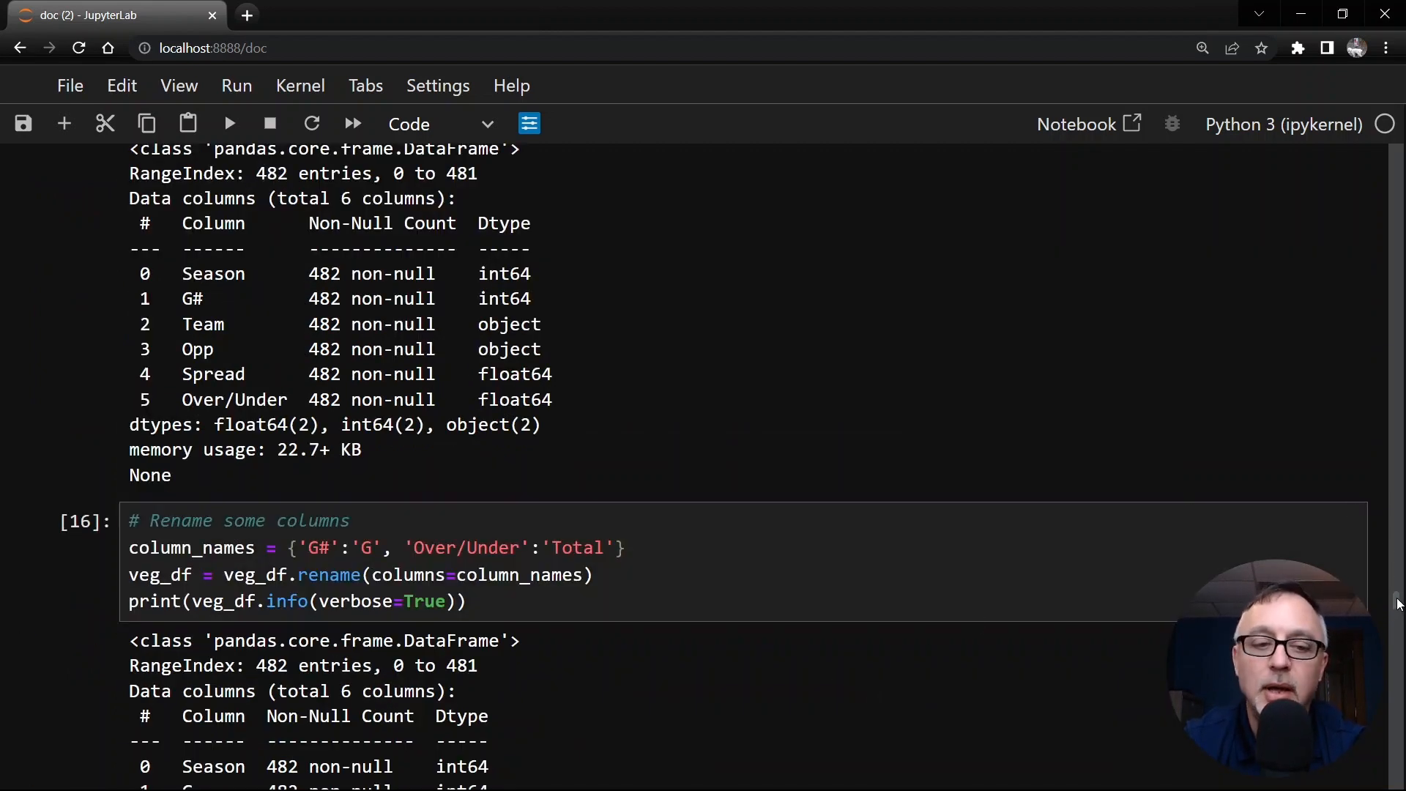
pyautogui.scroll(-3)
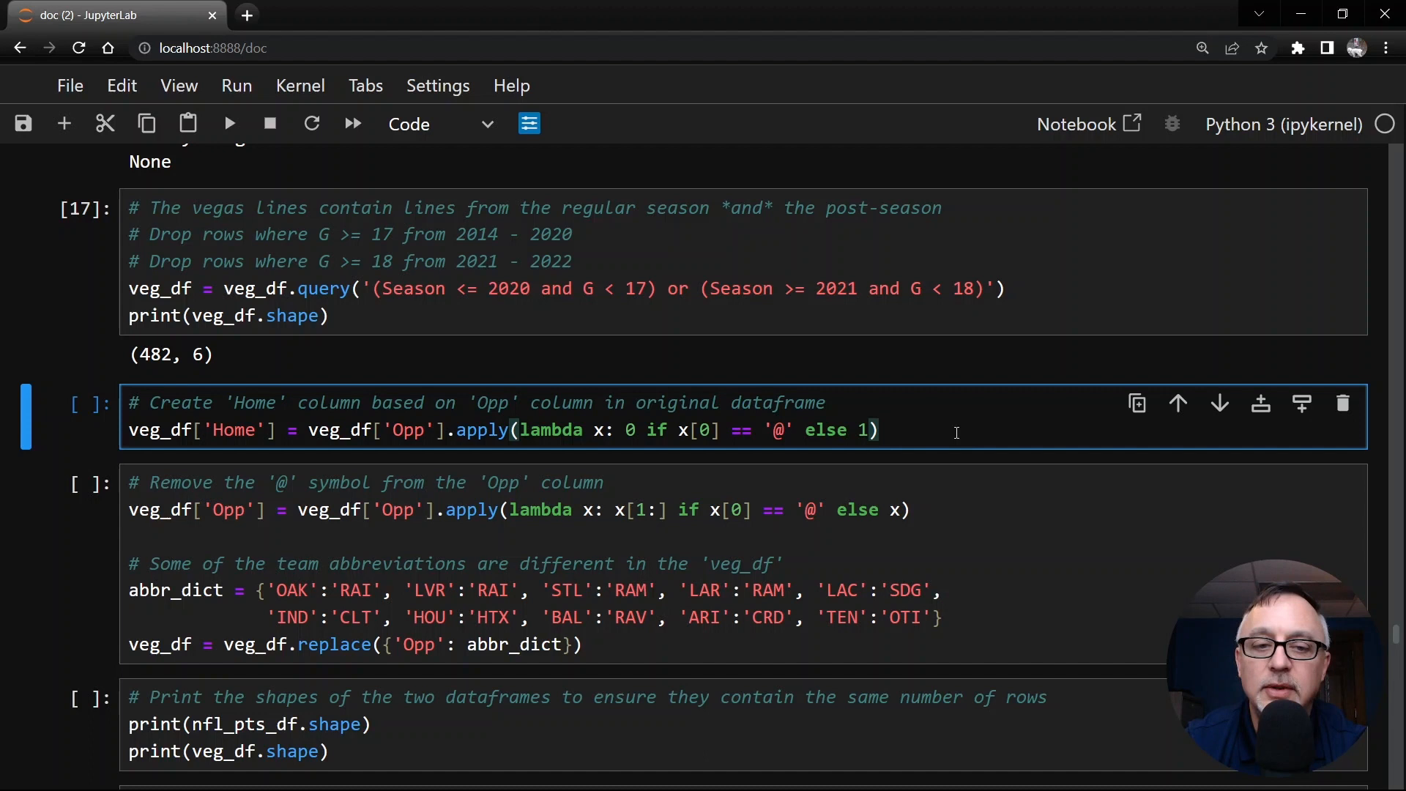
pyautogui.press('shift+enter')
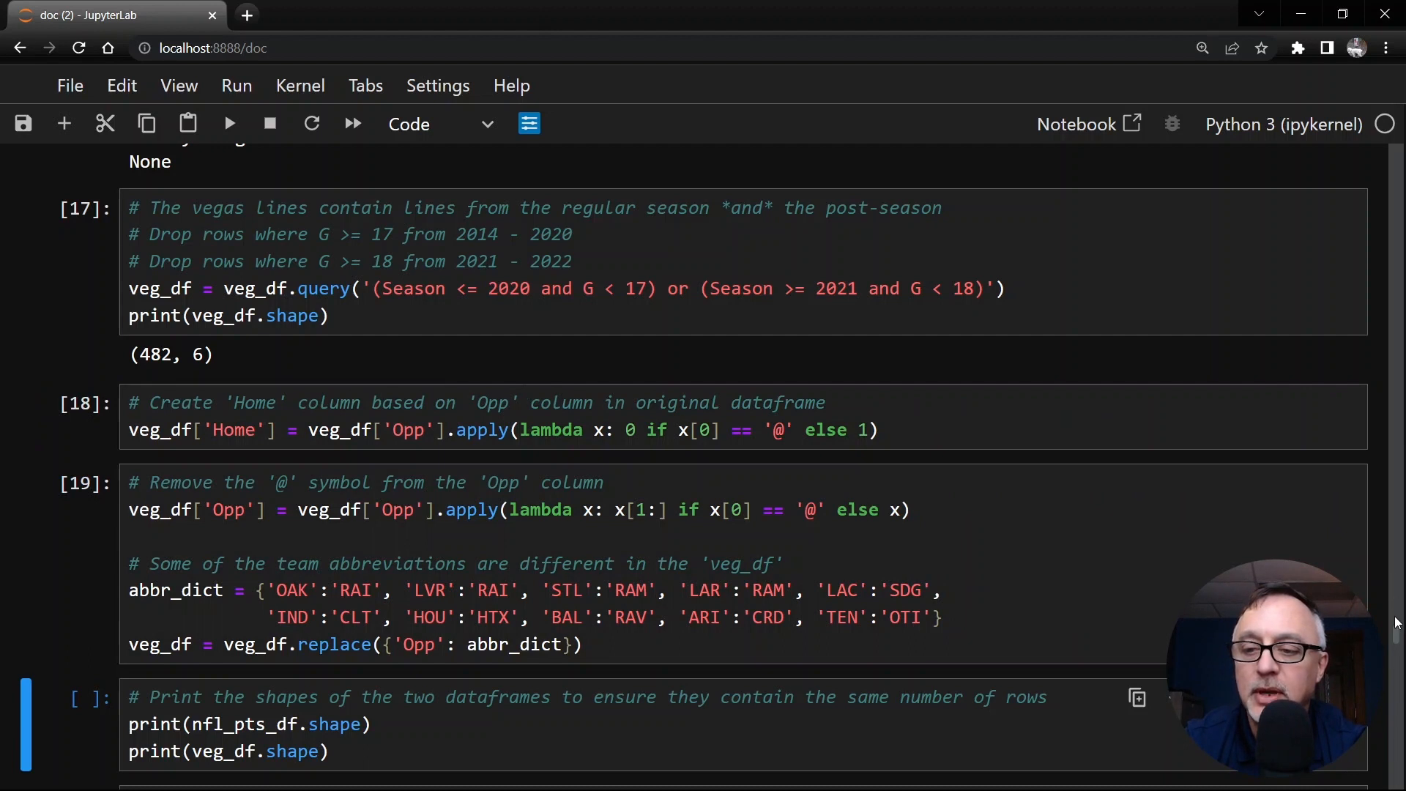
pyautogui.scroll(-3)
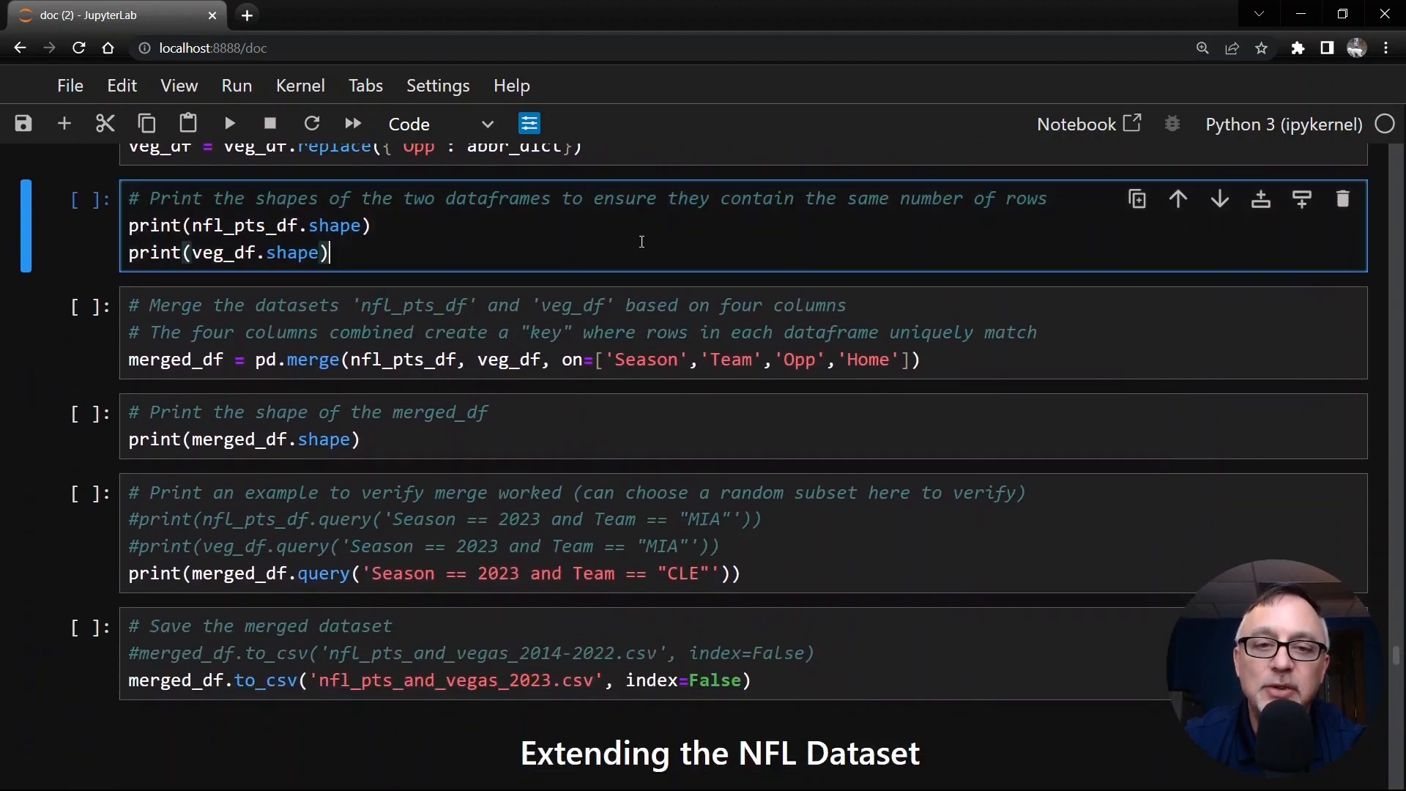
# Print both (482-row) shapes and merge points with Vegas data into merged_df (482, 14).
pyautogui.press('shift+enter')
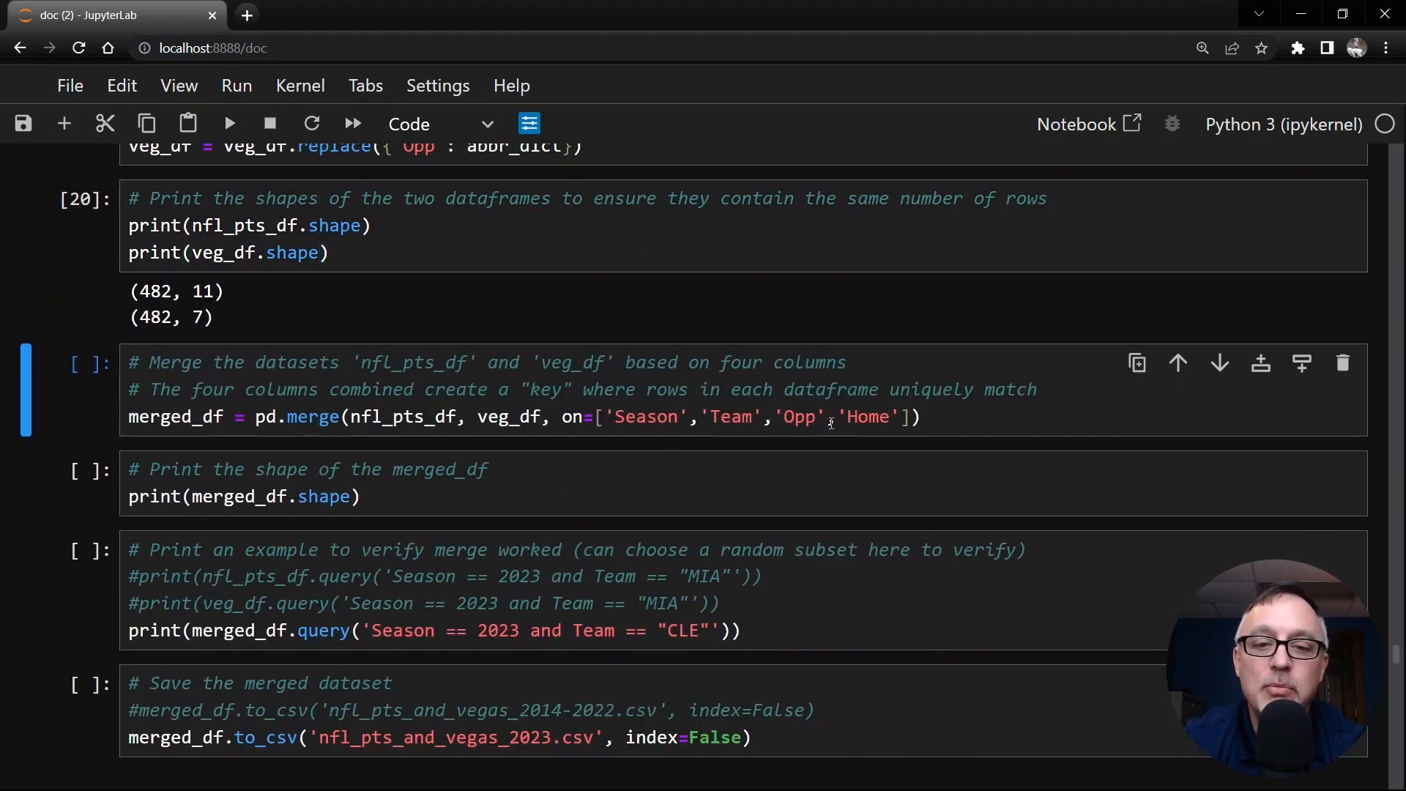
pyautogui.click(757, 416)
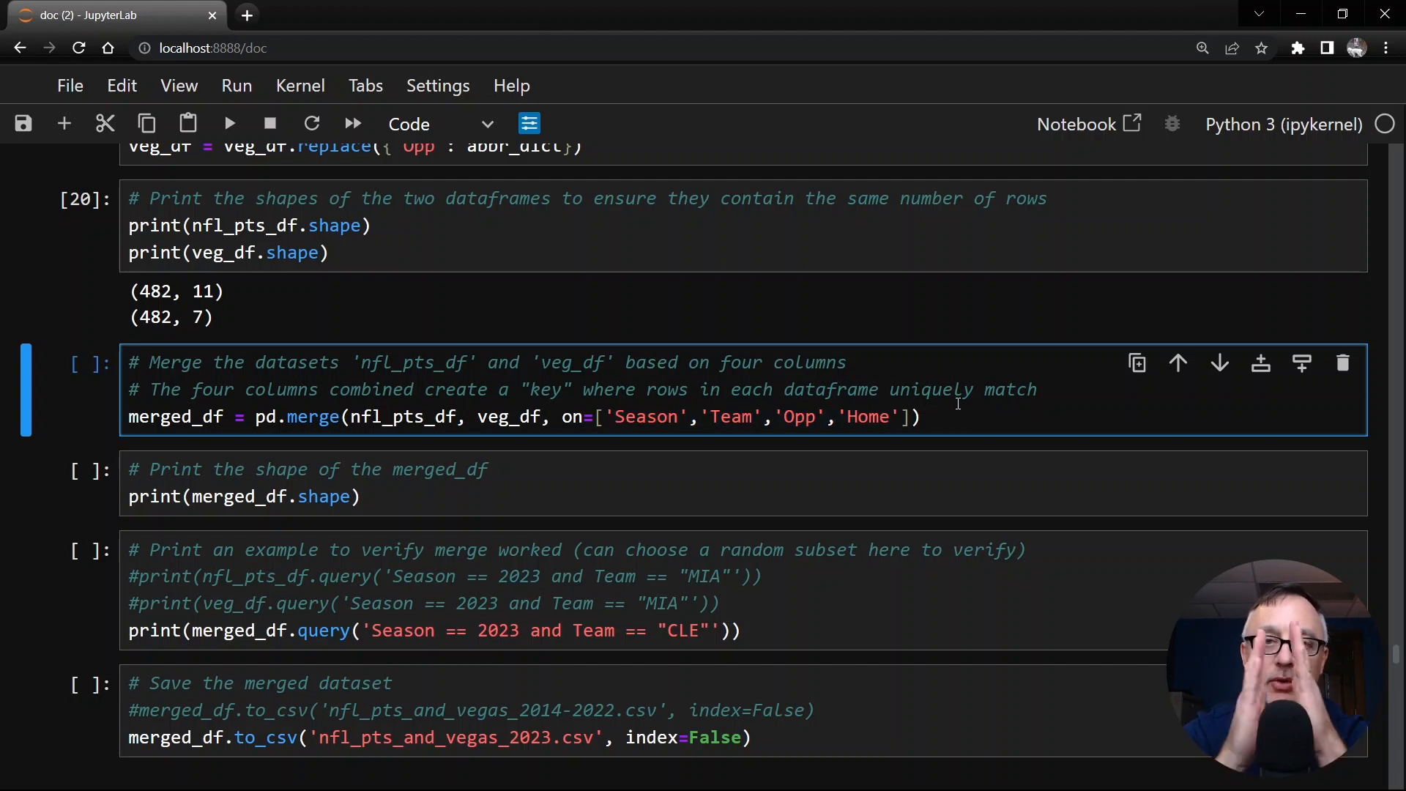
pyautogui.click(952, 390)
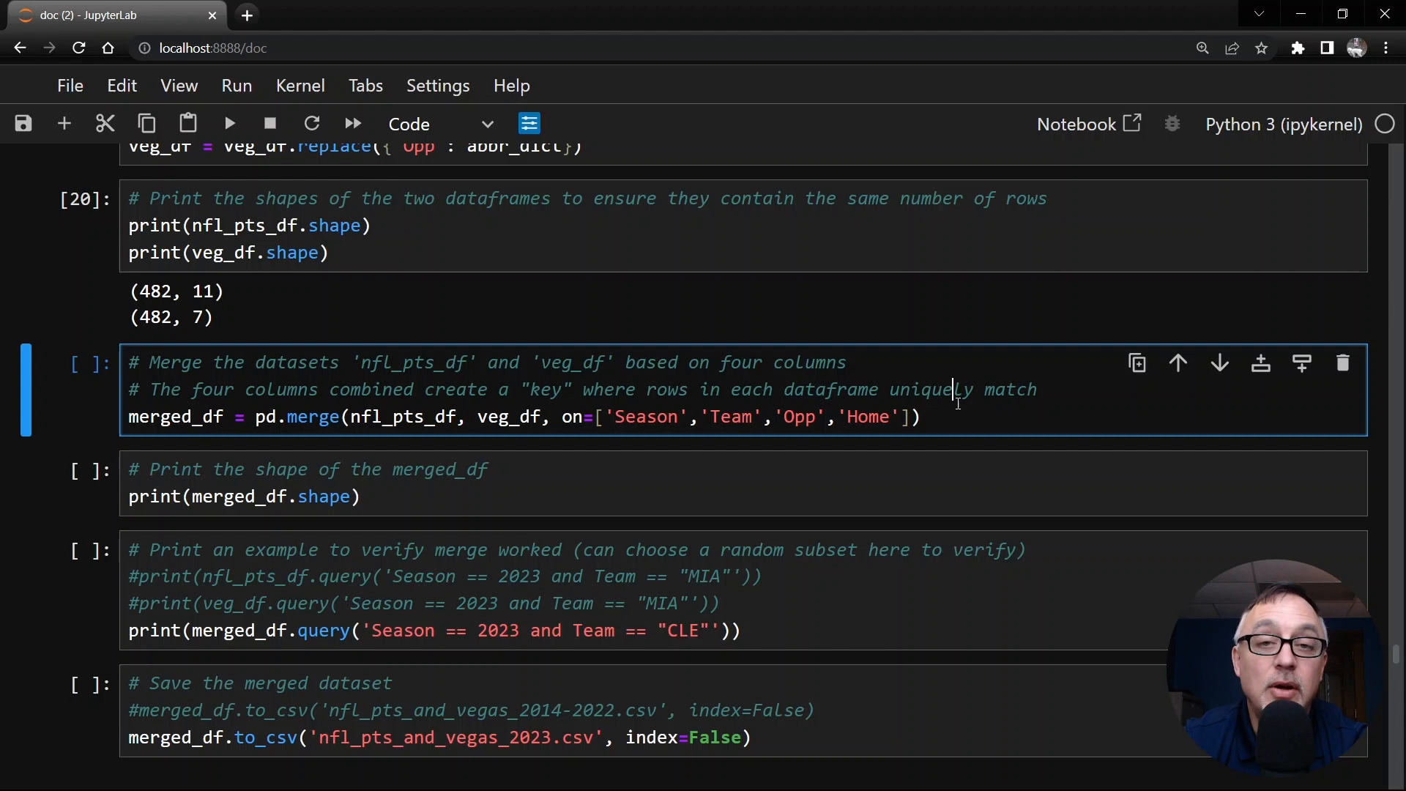
pyautogui.press('shift+enter')
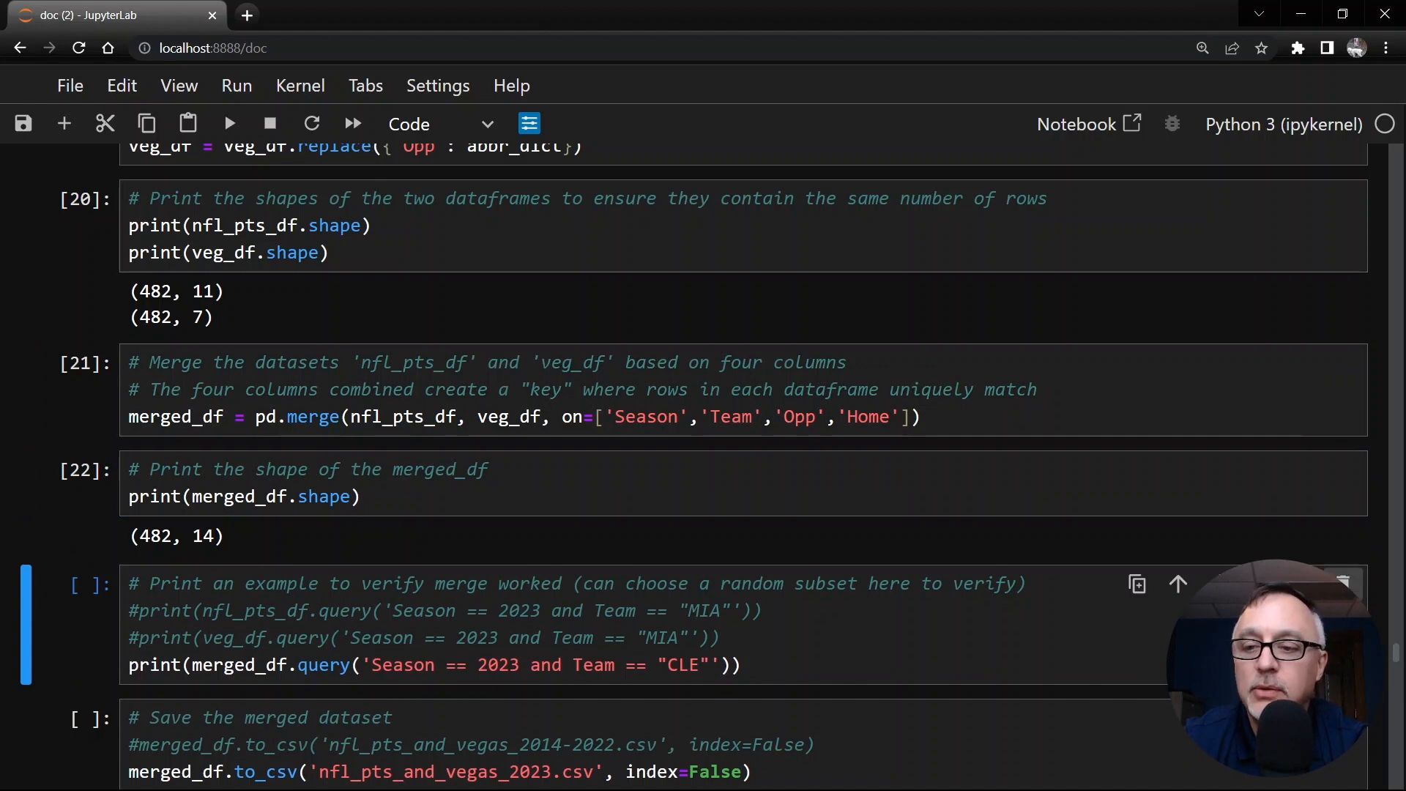
pyautogui.scroll(-3)
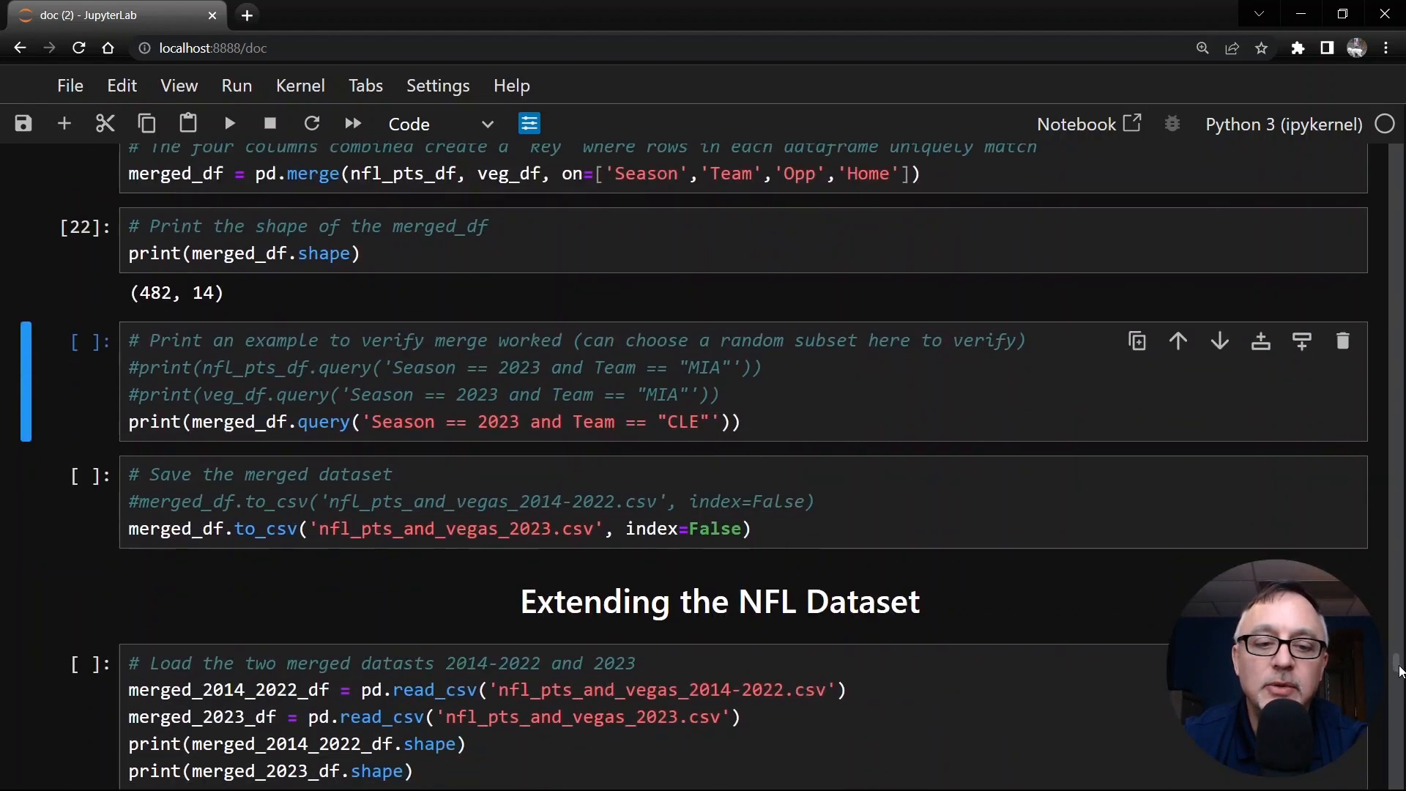
pyautogui.scroll(-3)
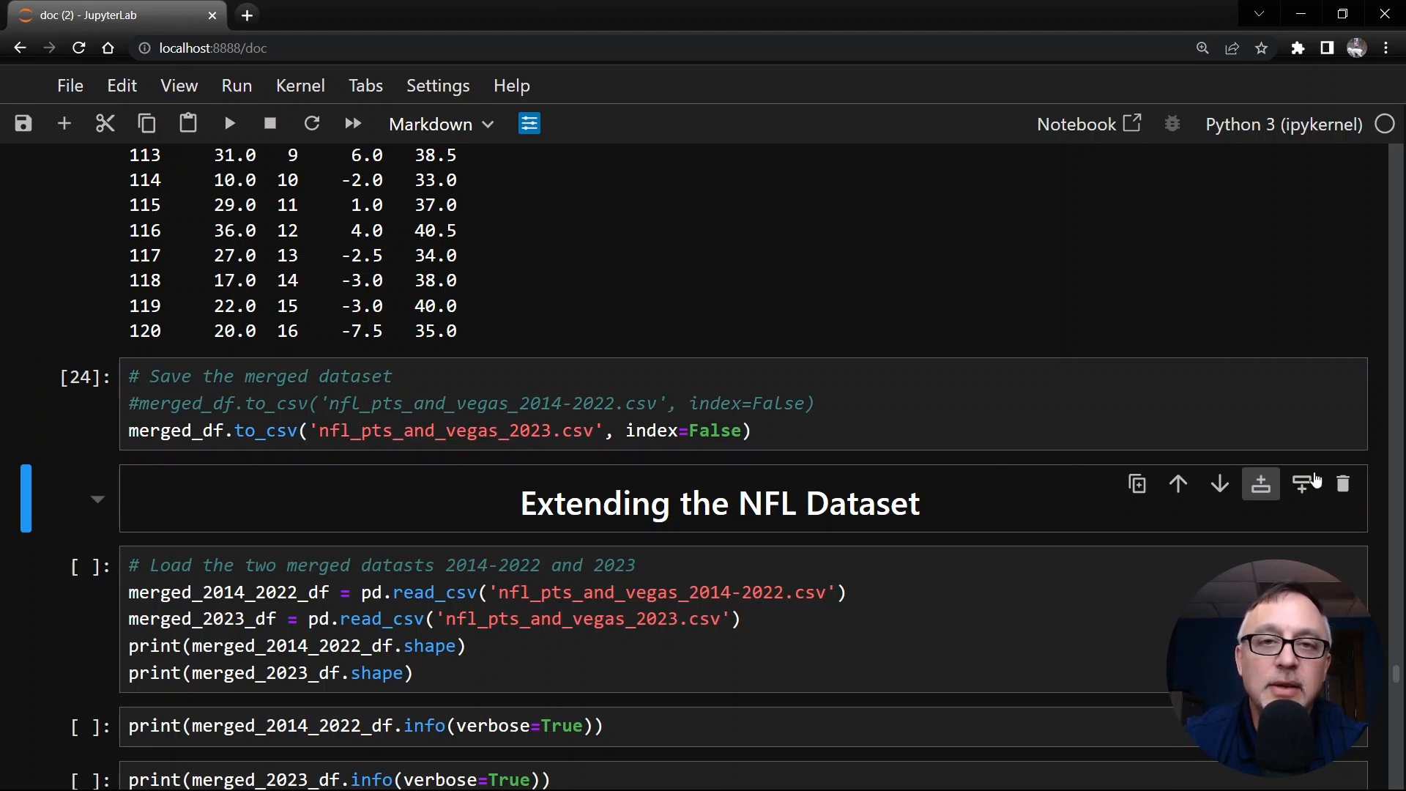
pyautogui.scroll(-3)
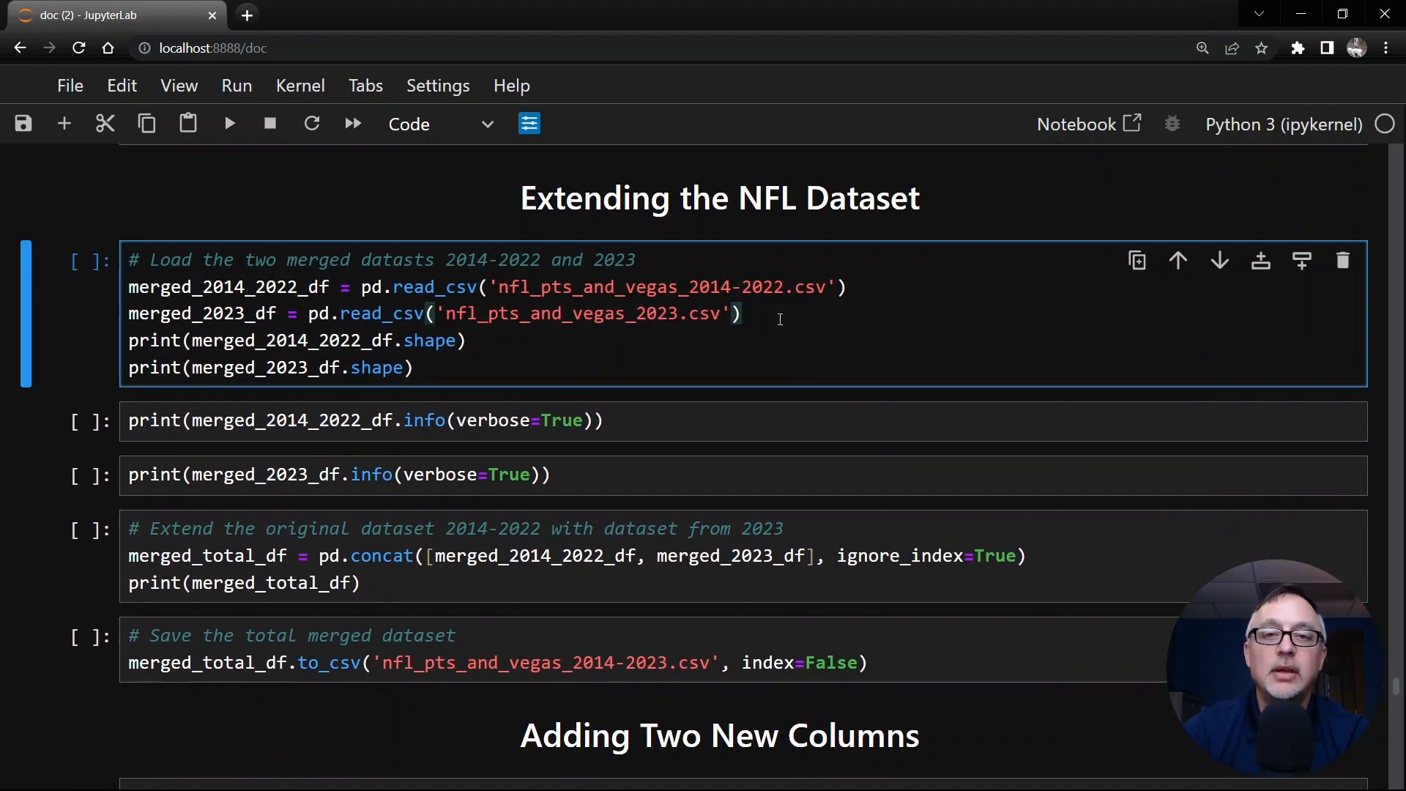
pyautogui.click(740, 314)
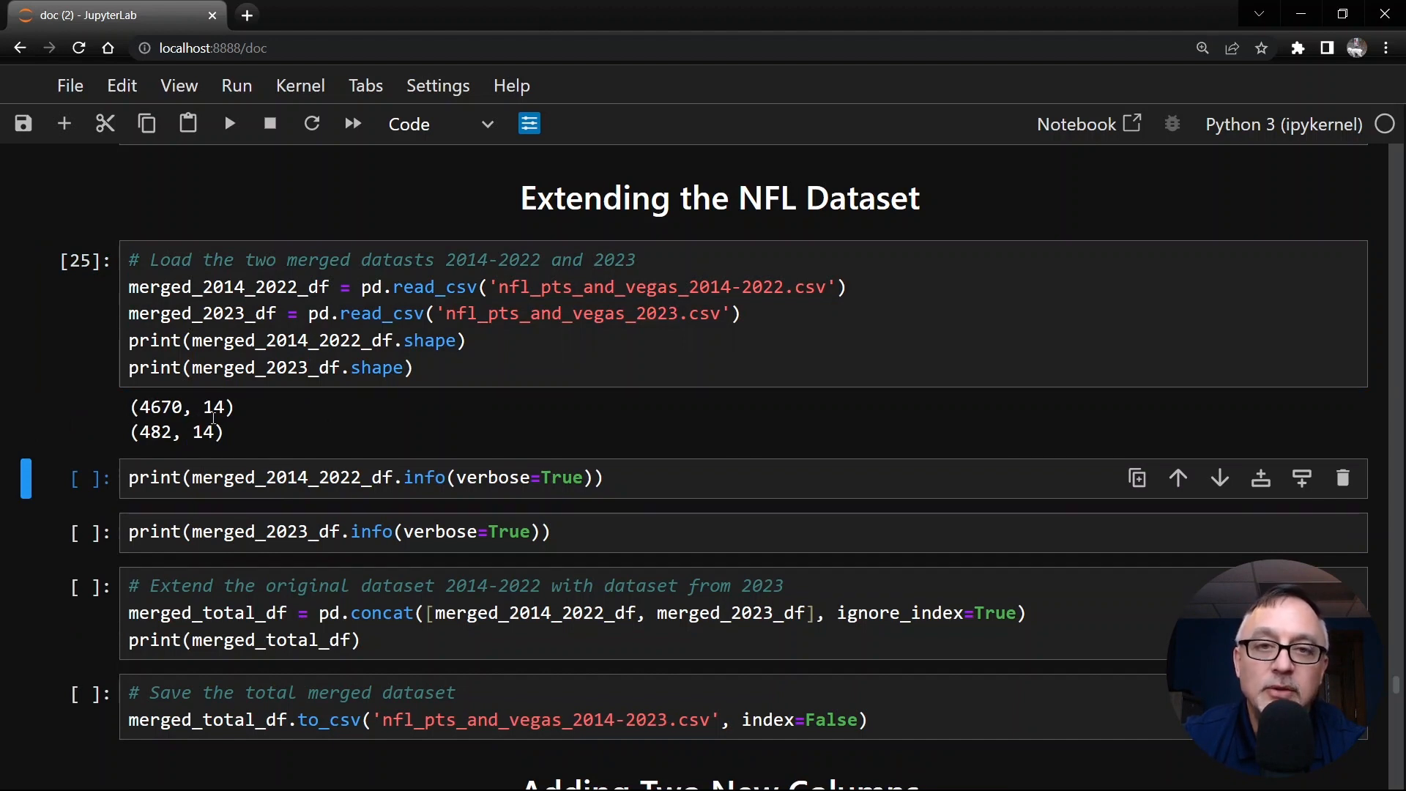
pyautogui.moveTo(191, 440)
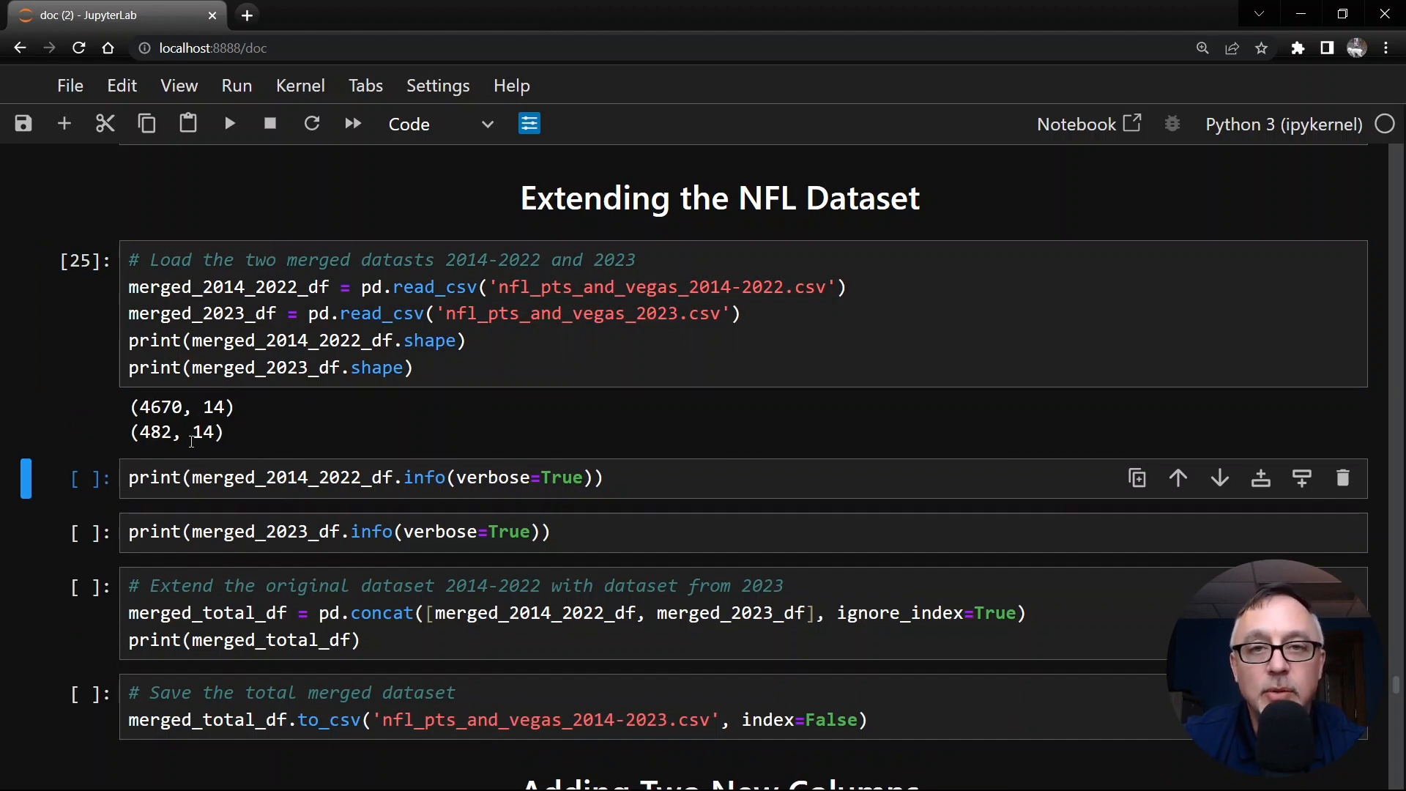
pyautogui.scroll(-3)
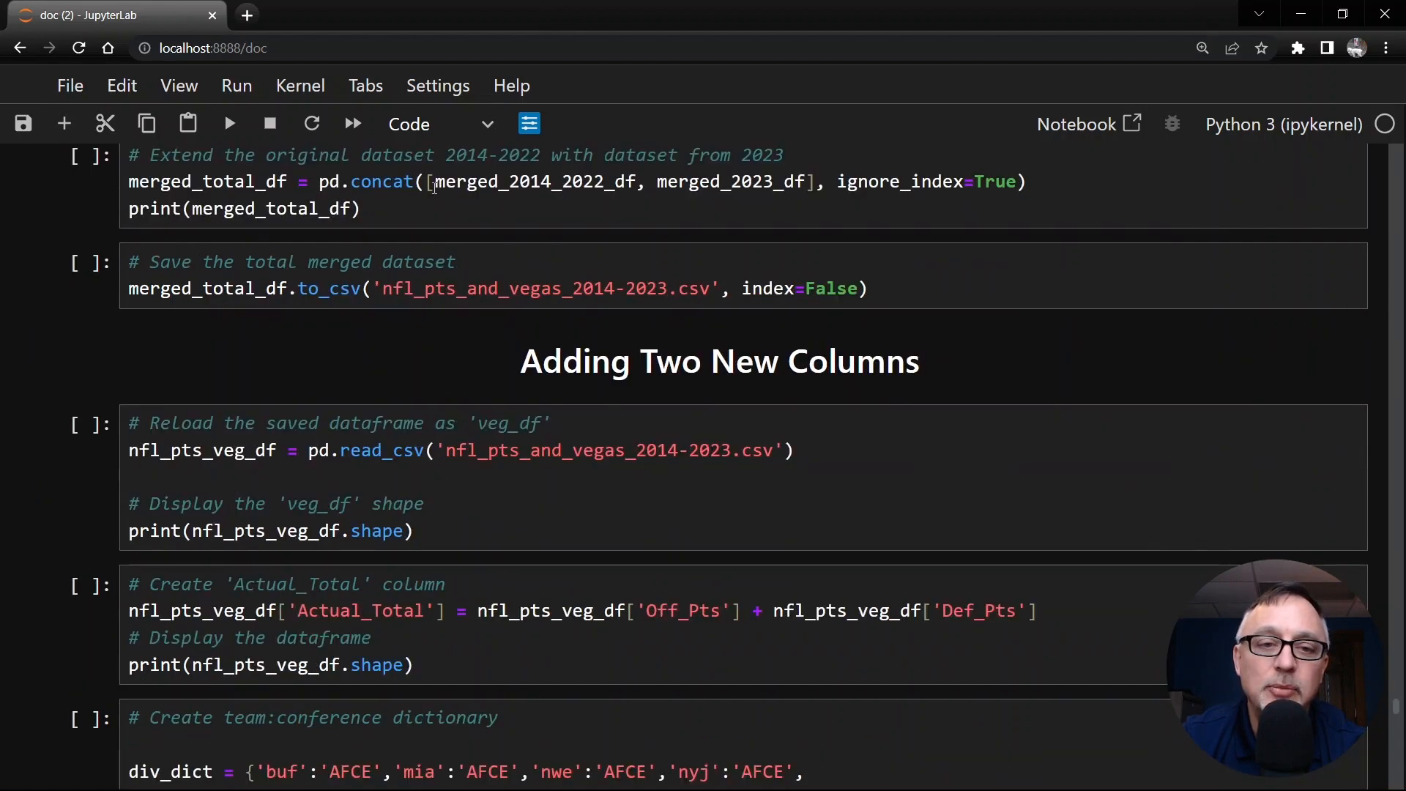
pyautogui.click(574, 195)
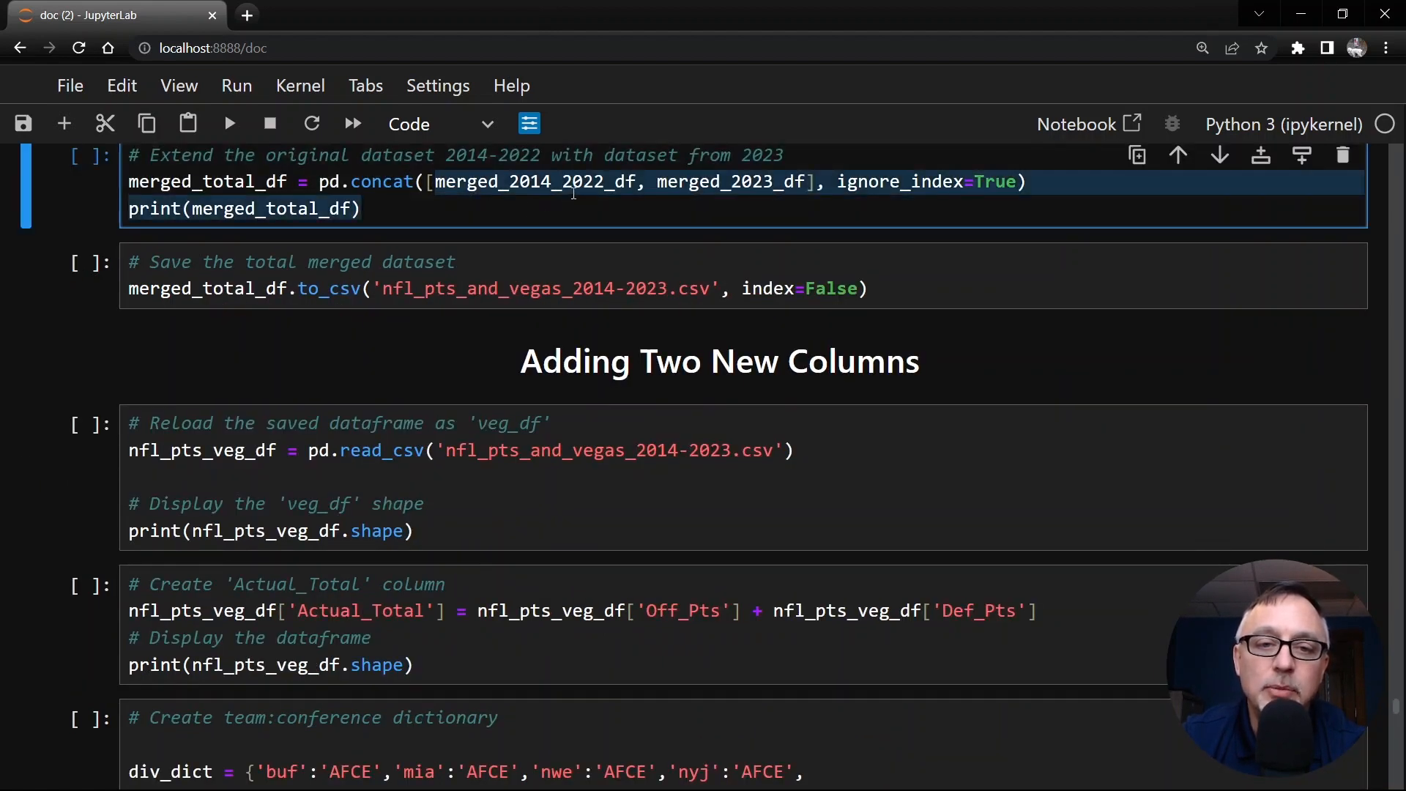
pyautogui.doubleClick(533, 182)
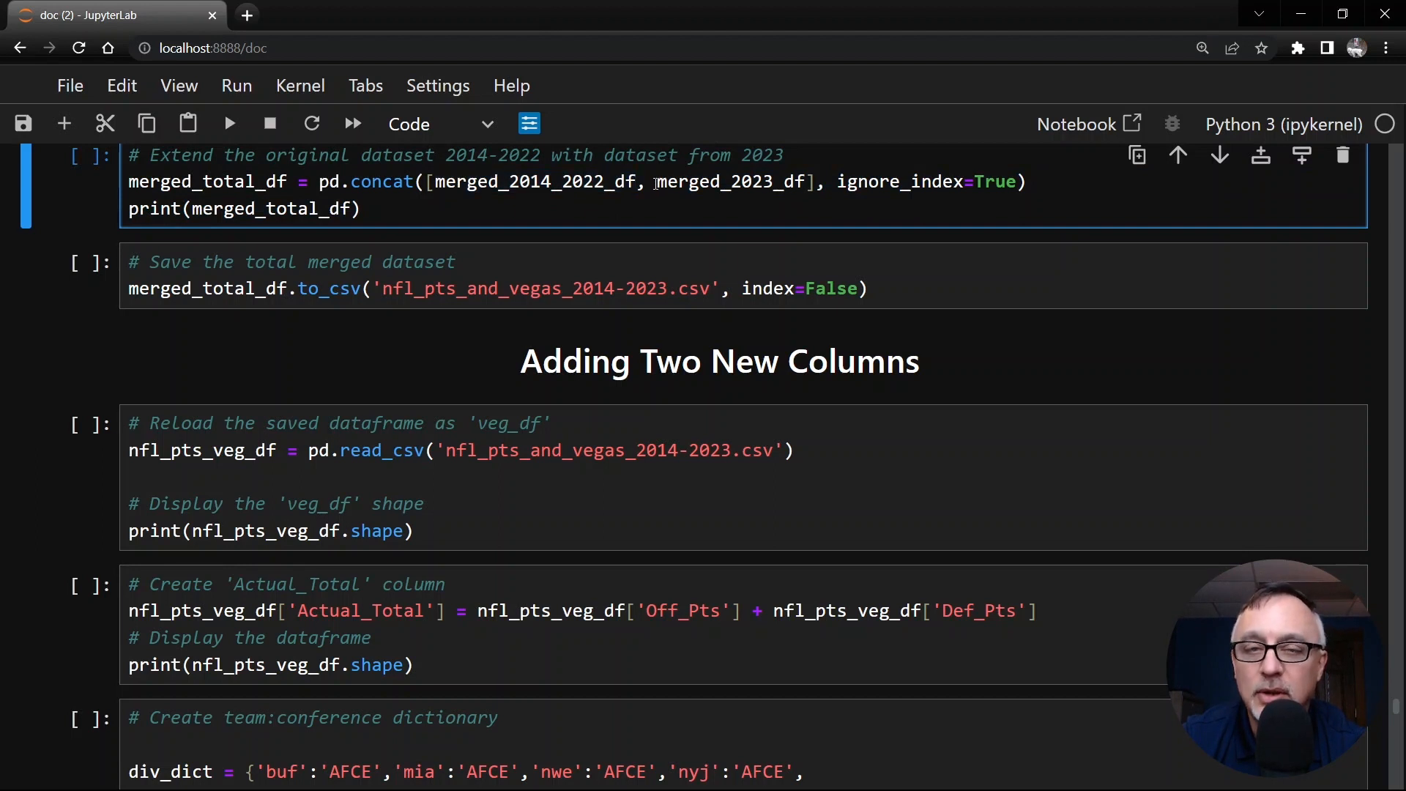
pyautogui.doubleClick(729, 182)
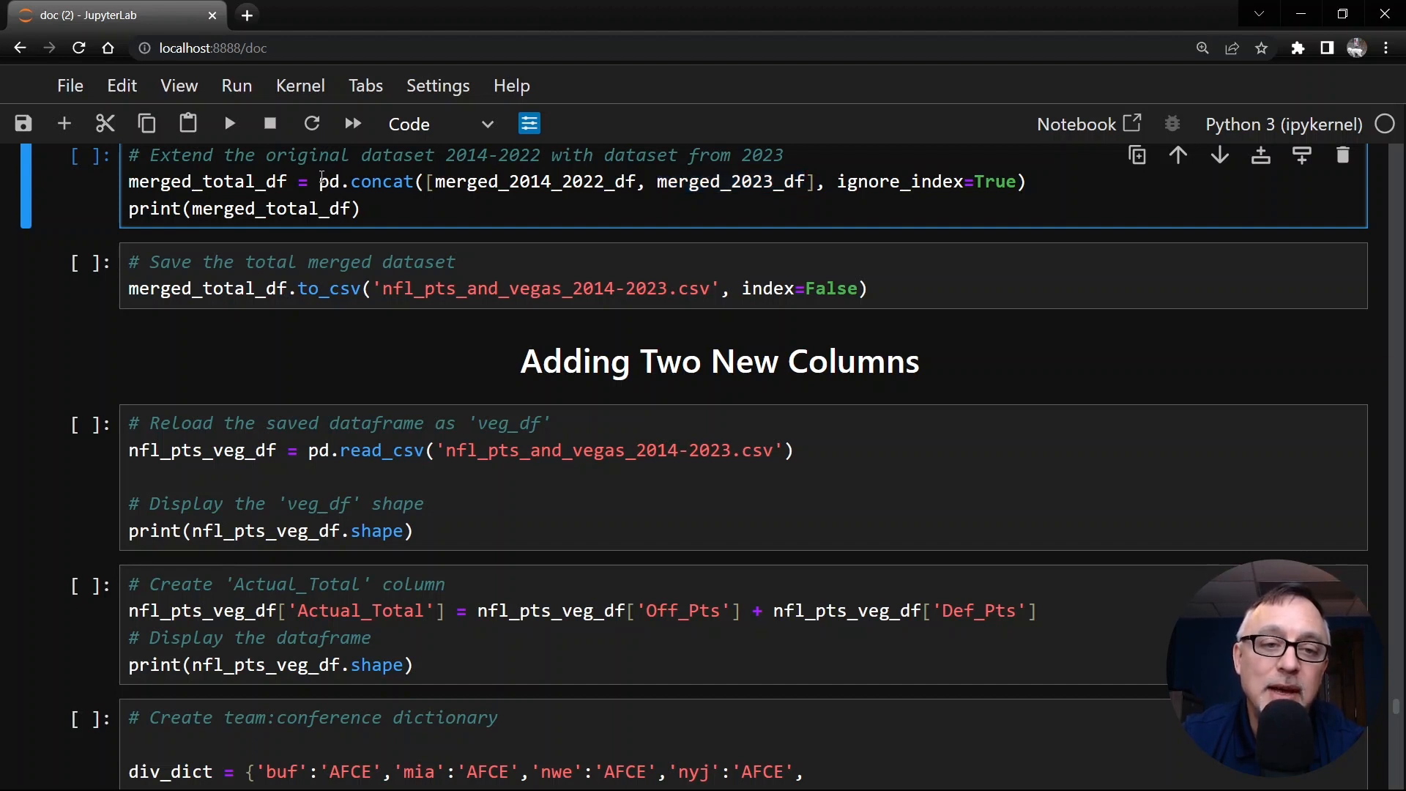
pyautogui.doubleClick(376, 182)
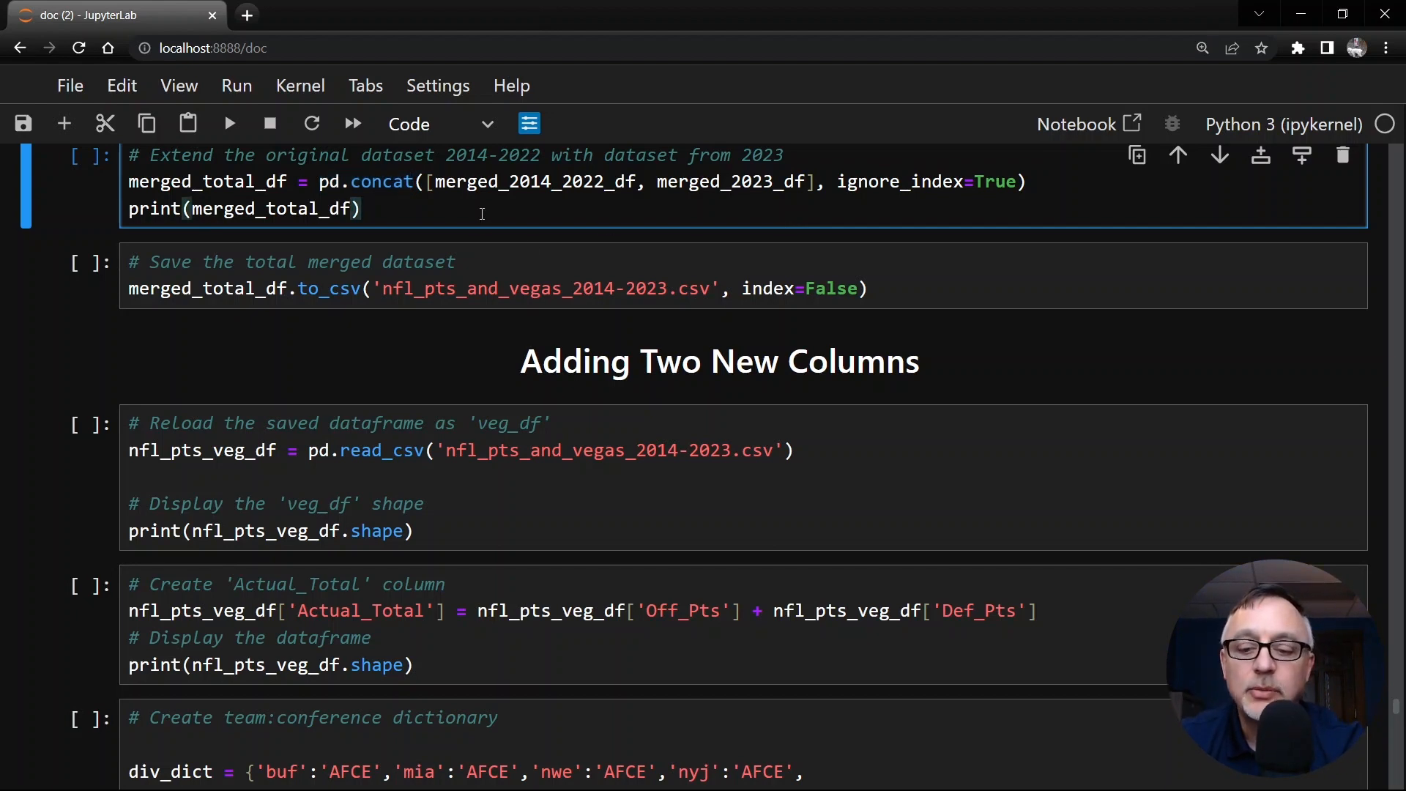
# Run the pd.concat cell combining 2014–2022 and 2023 data into 5152 rows.
pyautogui.click(228, 123)
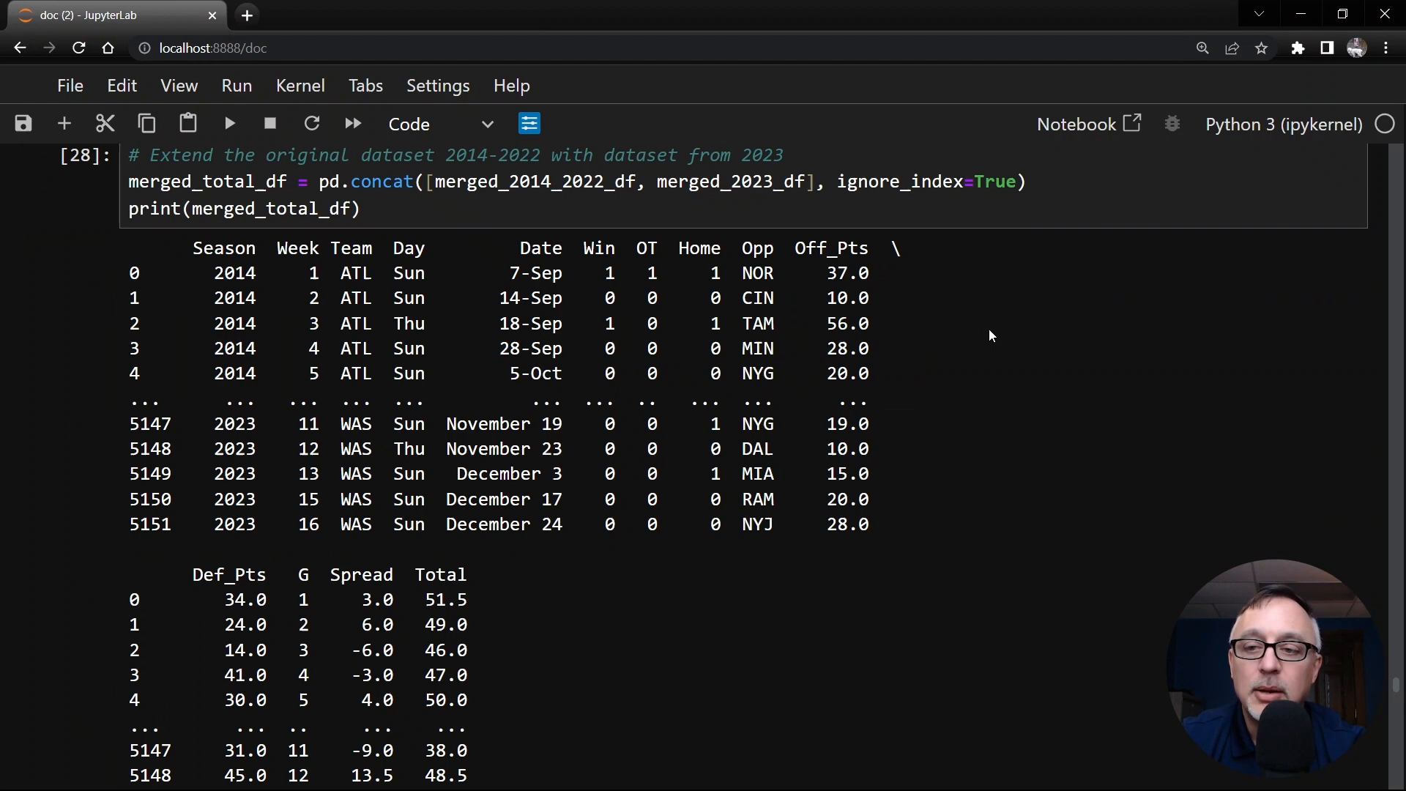
pyautogui.moveTo(1395, 675)
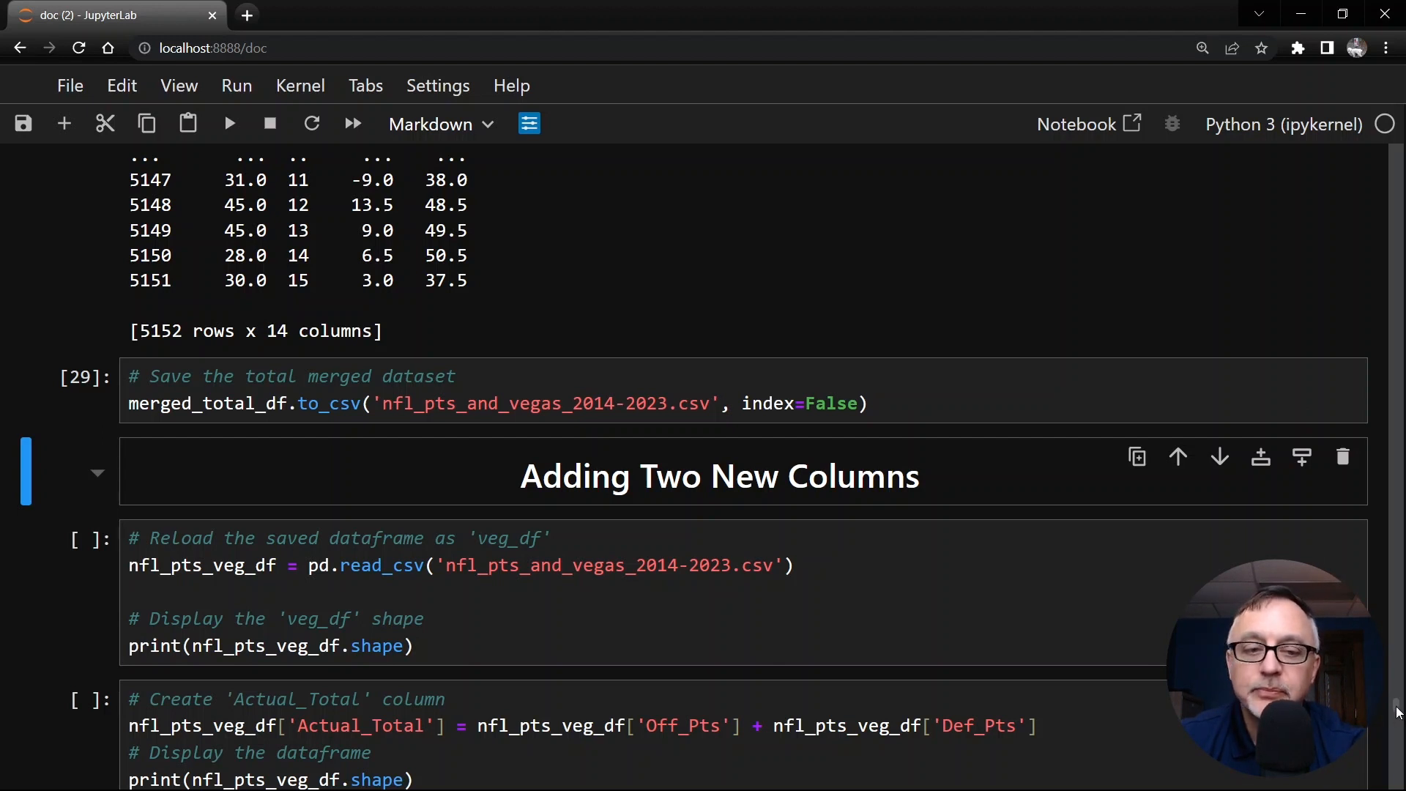
# Reload the 2014–2023 CSV at (5152, 14) and add Actual_Total, giving (5152, 15).
pyautogui.scroll(-3)
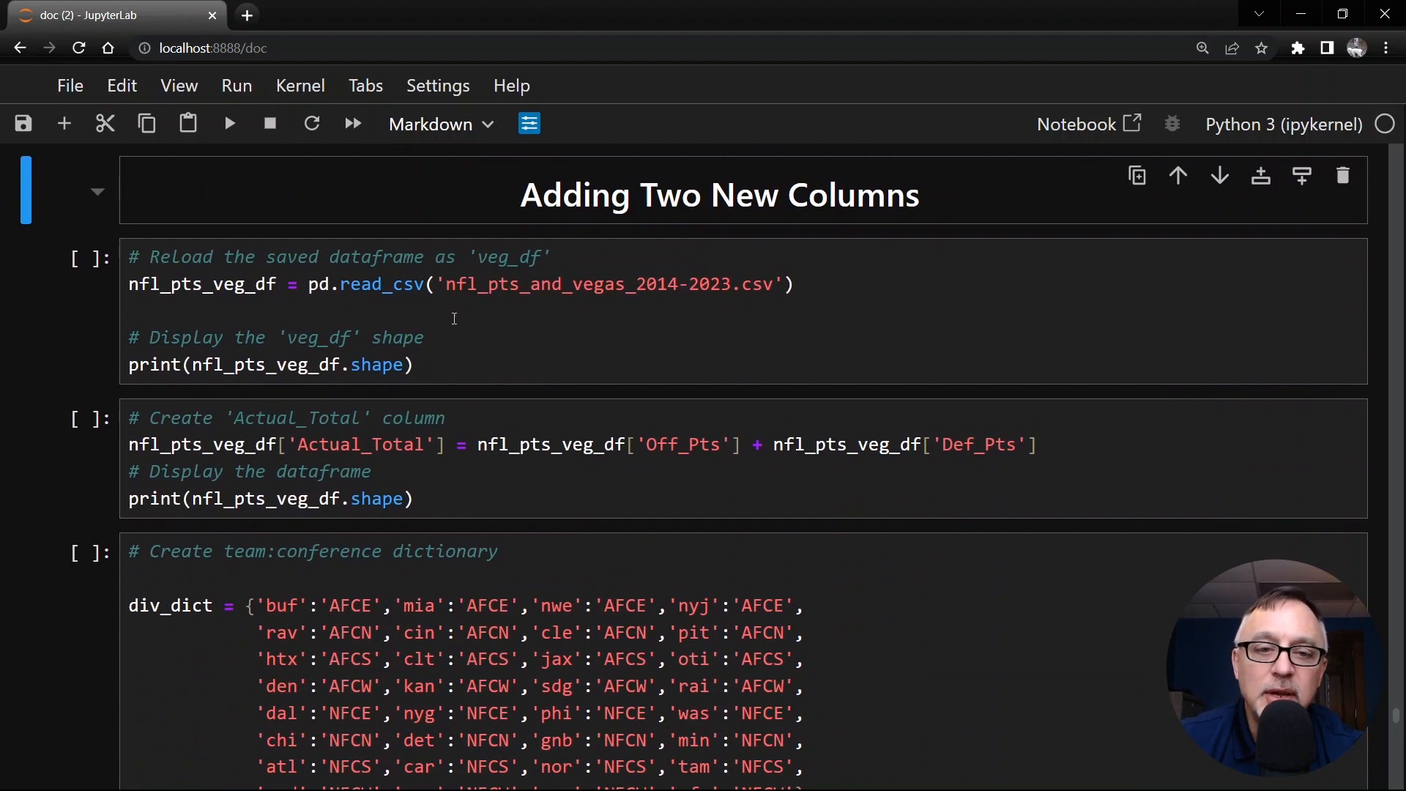
pyautogui.click(452, 332)
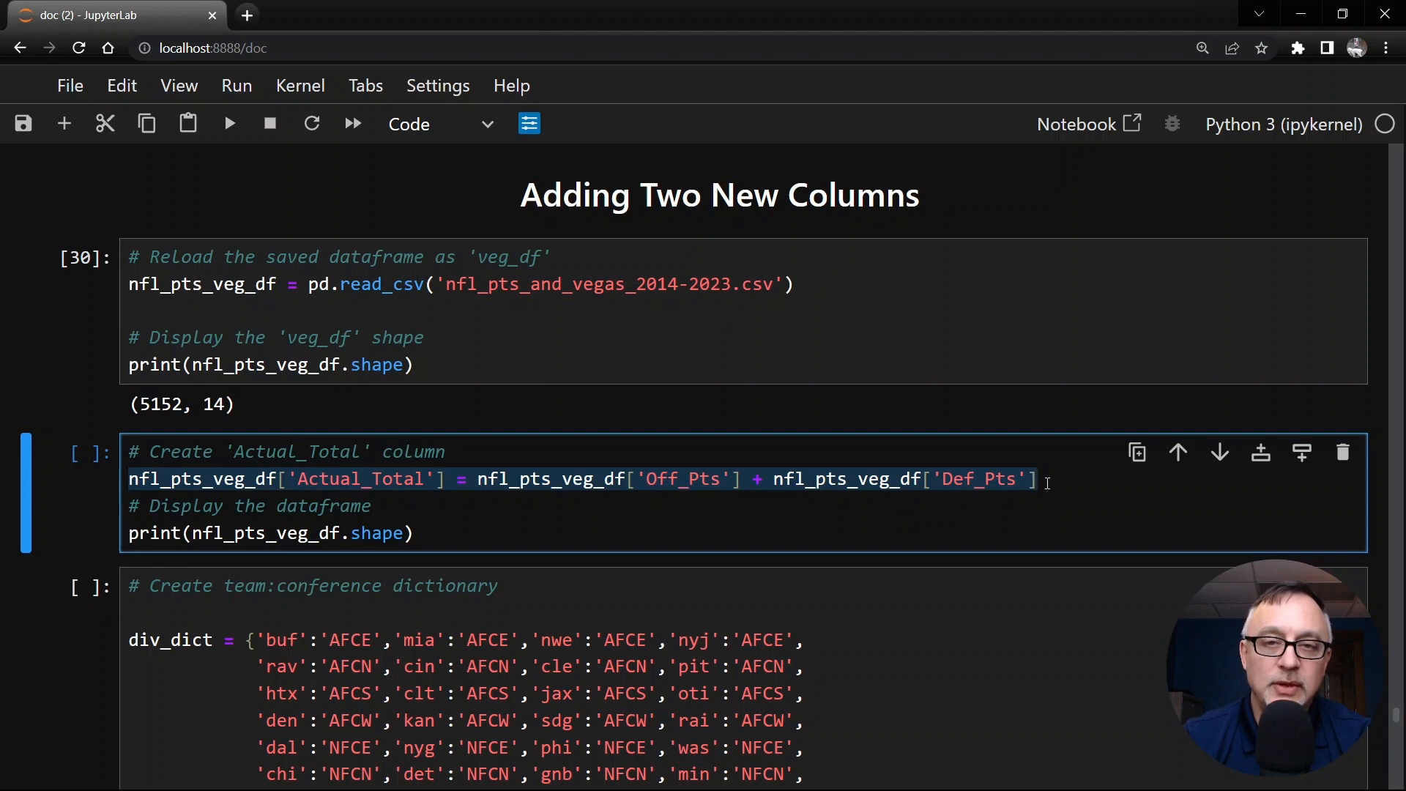
pyautogui.click(1039, 479)
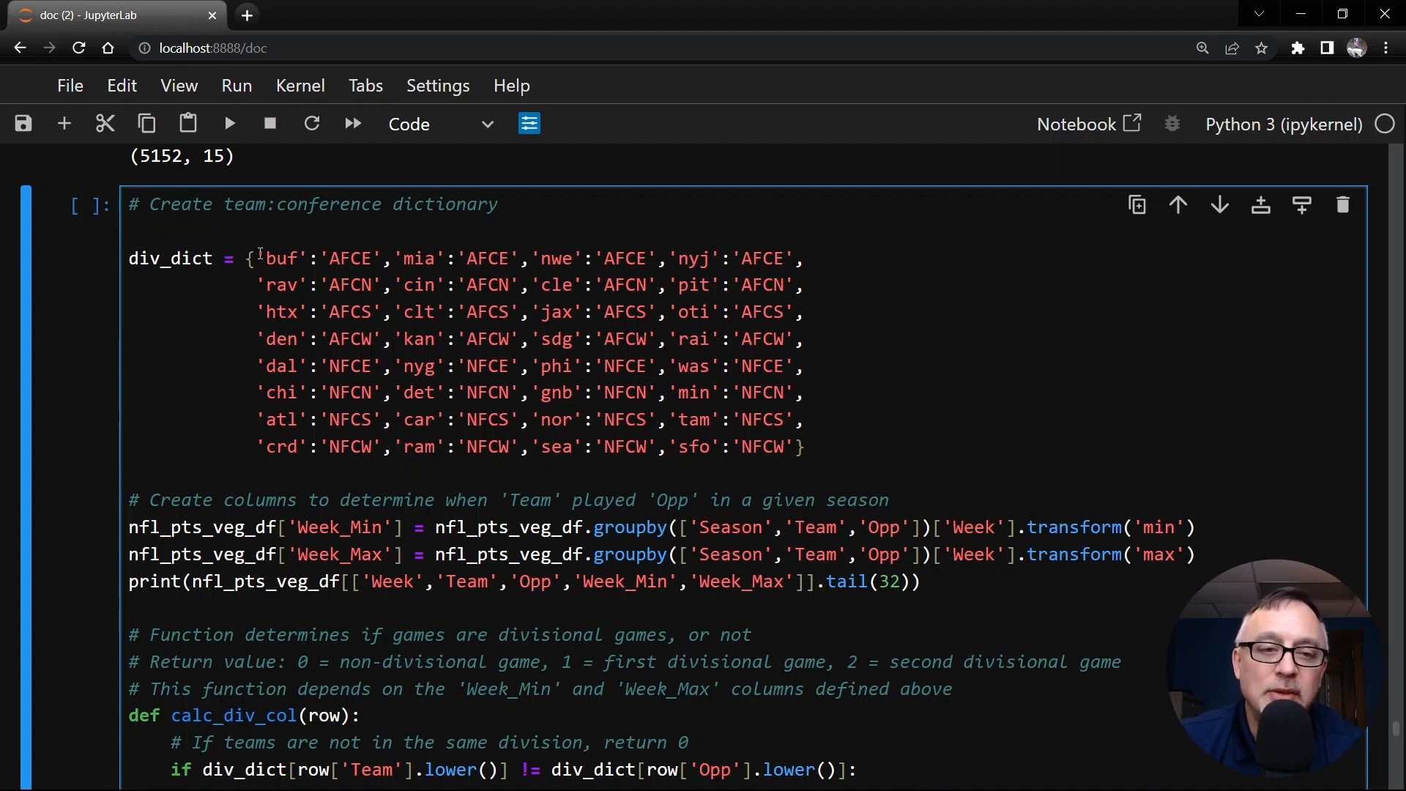
pyautogui.doubleClick(282, 257)
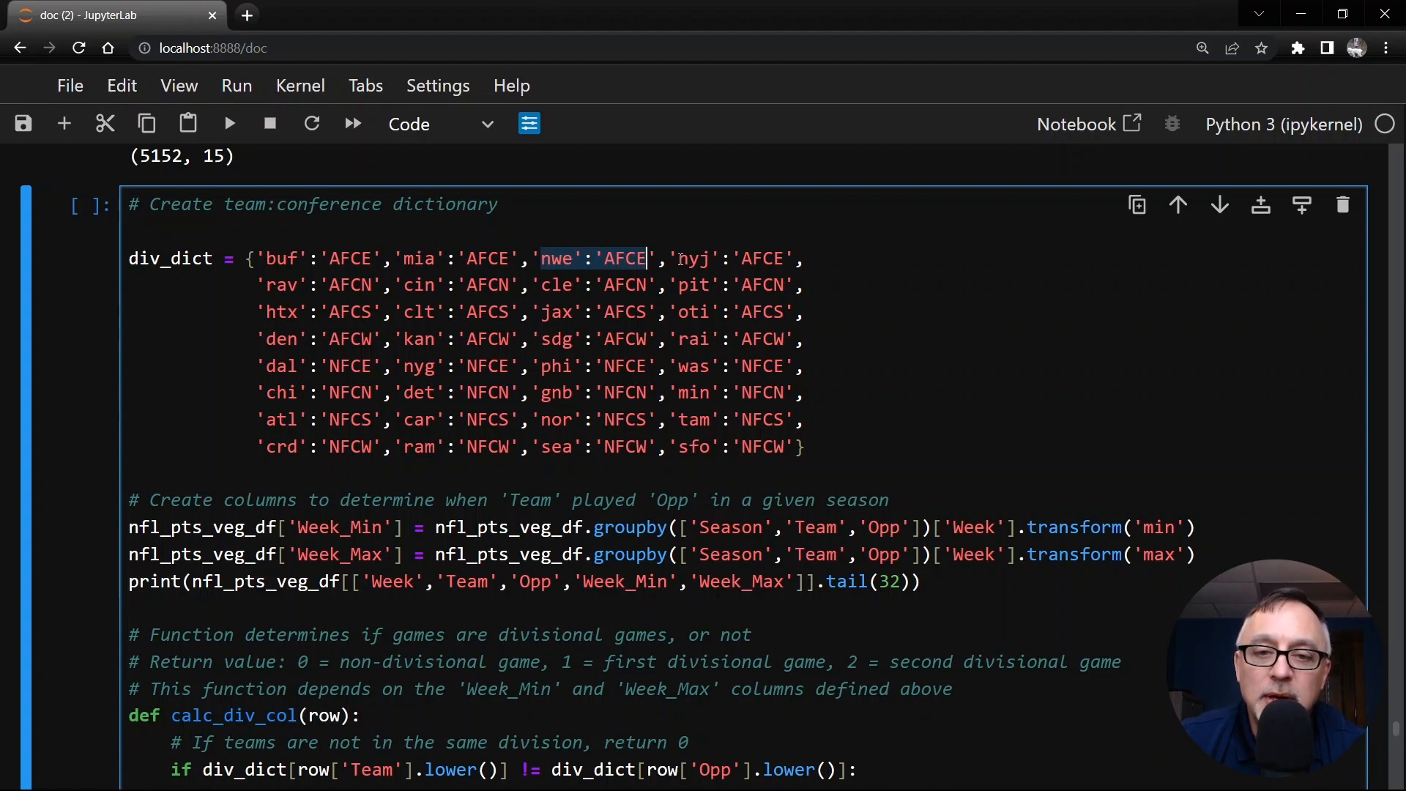
pyautogui.doubleClick(735, 258)
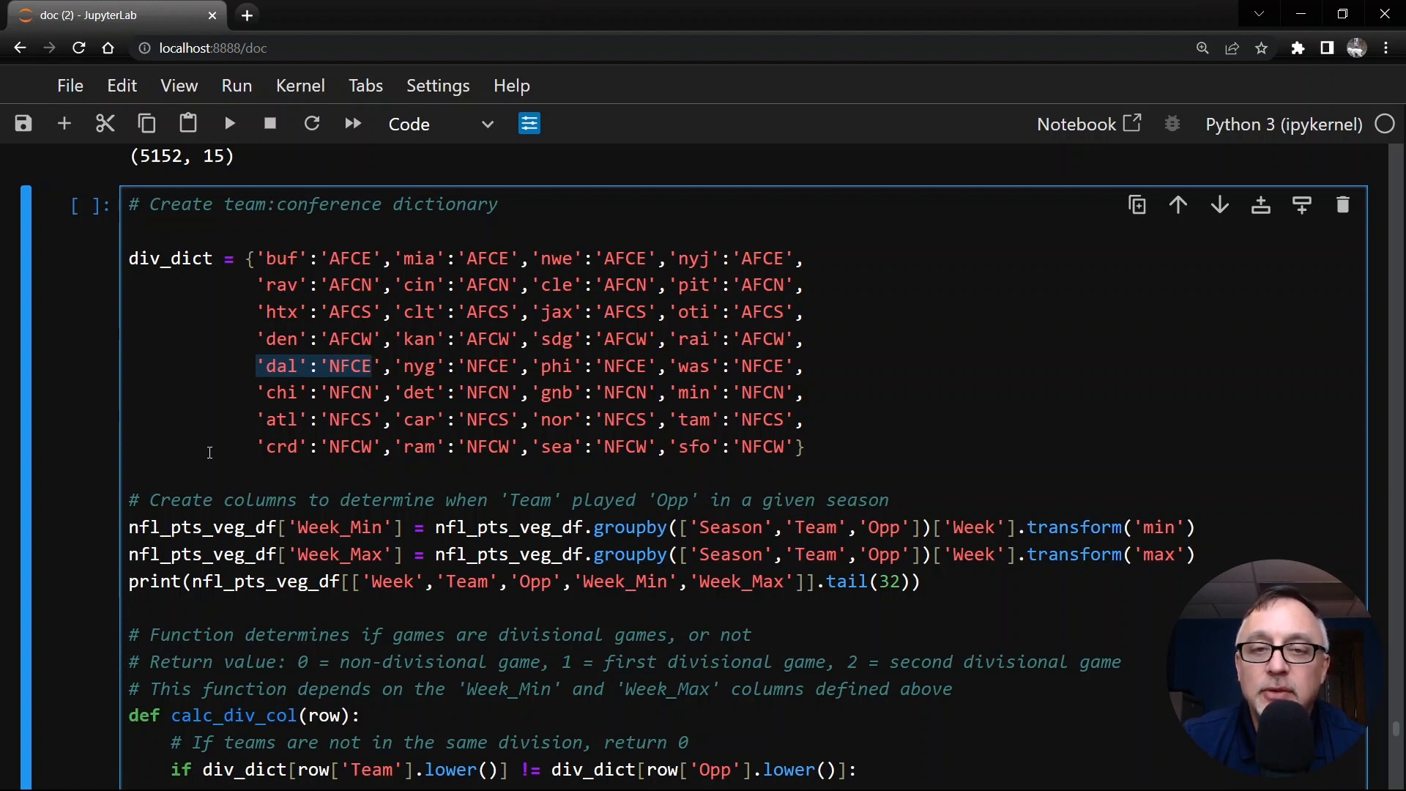
pyautogui.scroll(-3)
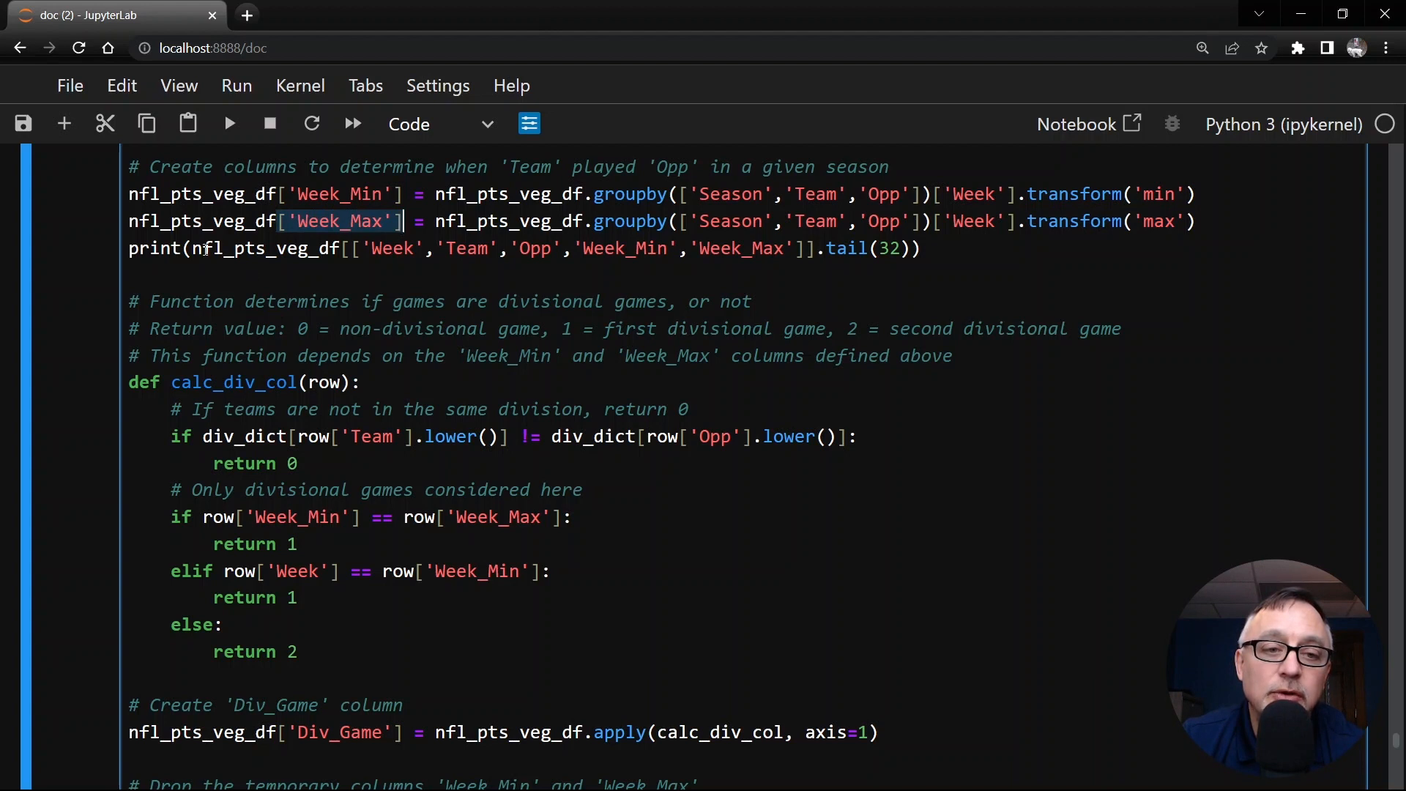
pyautogui.moveTo(588, 293)
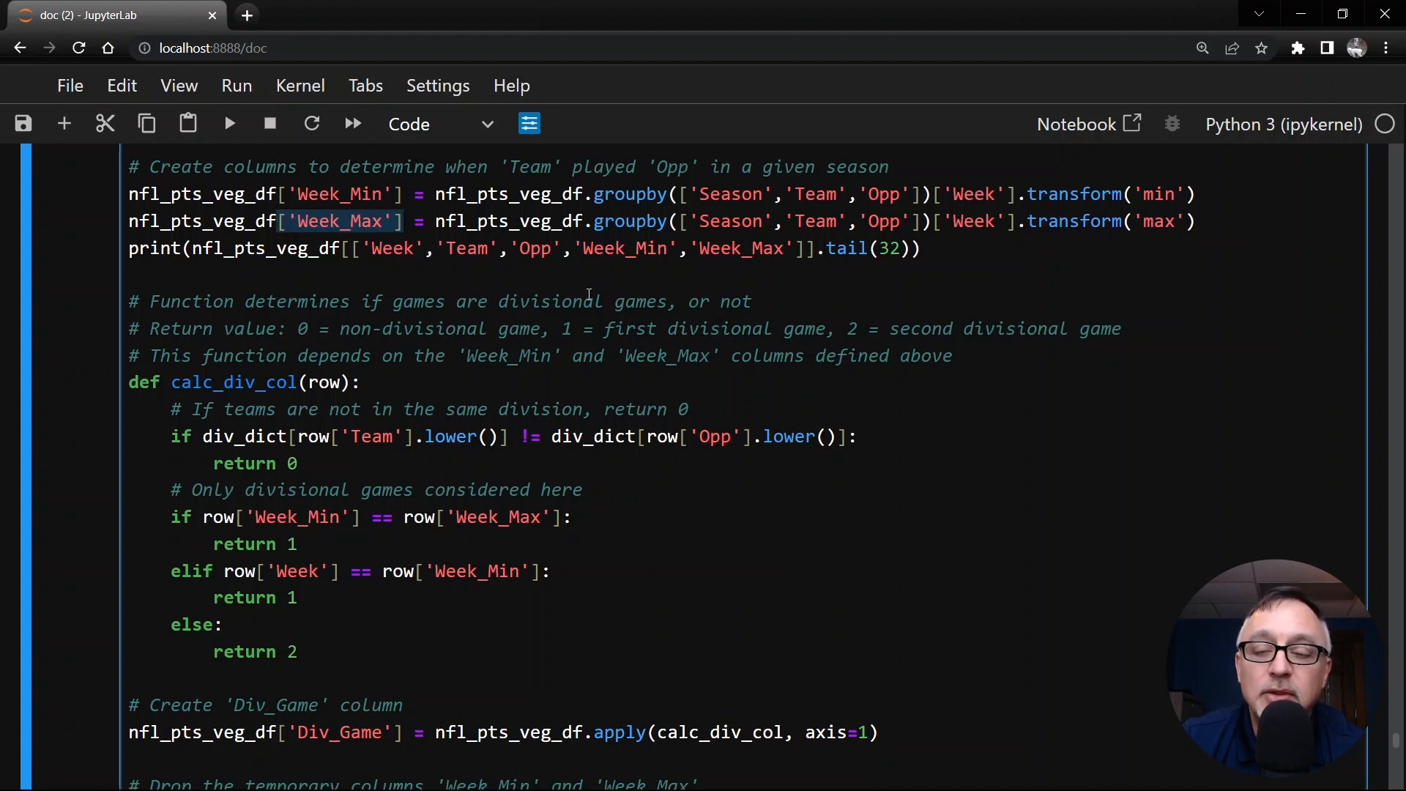
pyautogui.moveTo(588, 294)
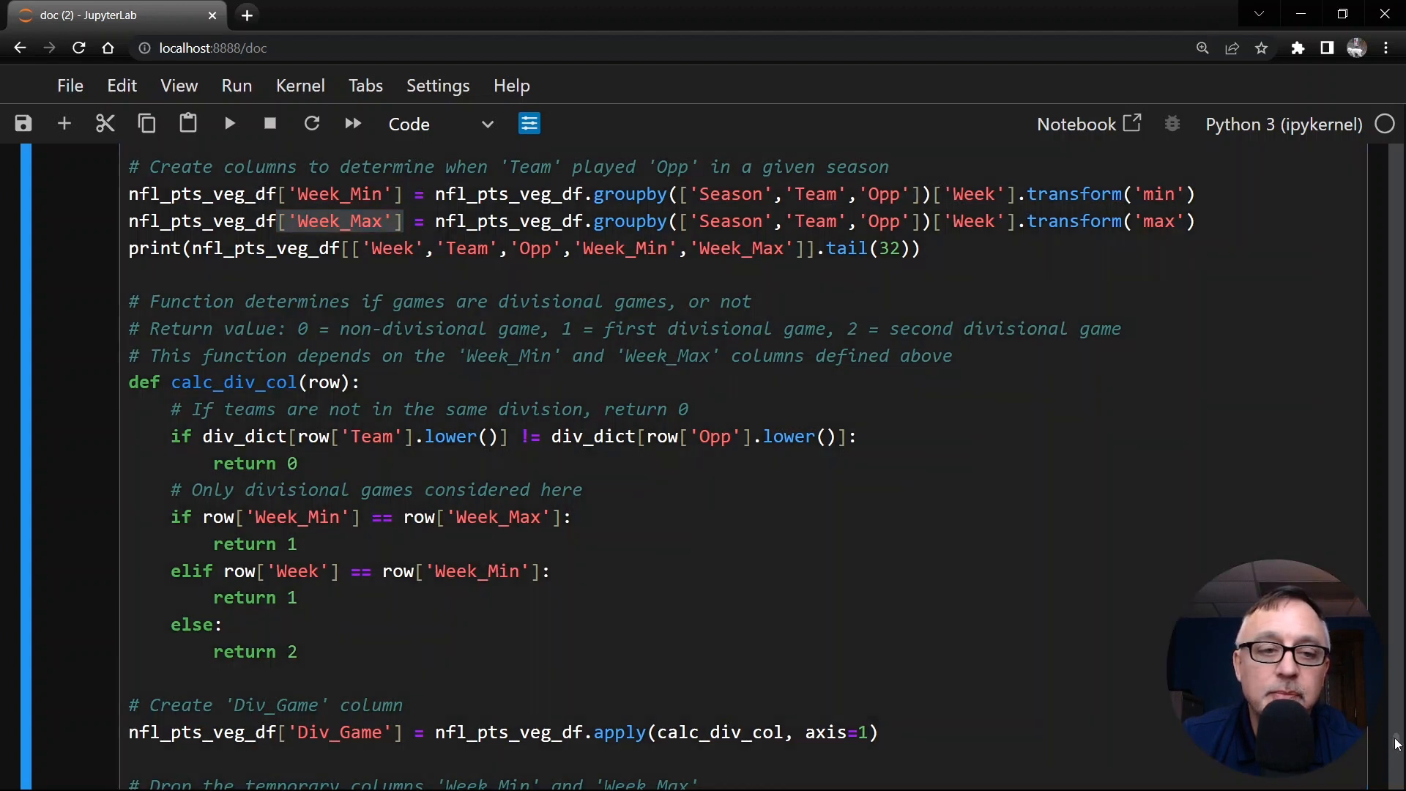
pyautogui.scroll(-3)
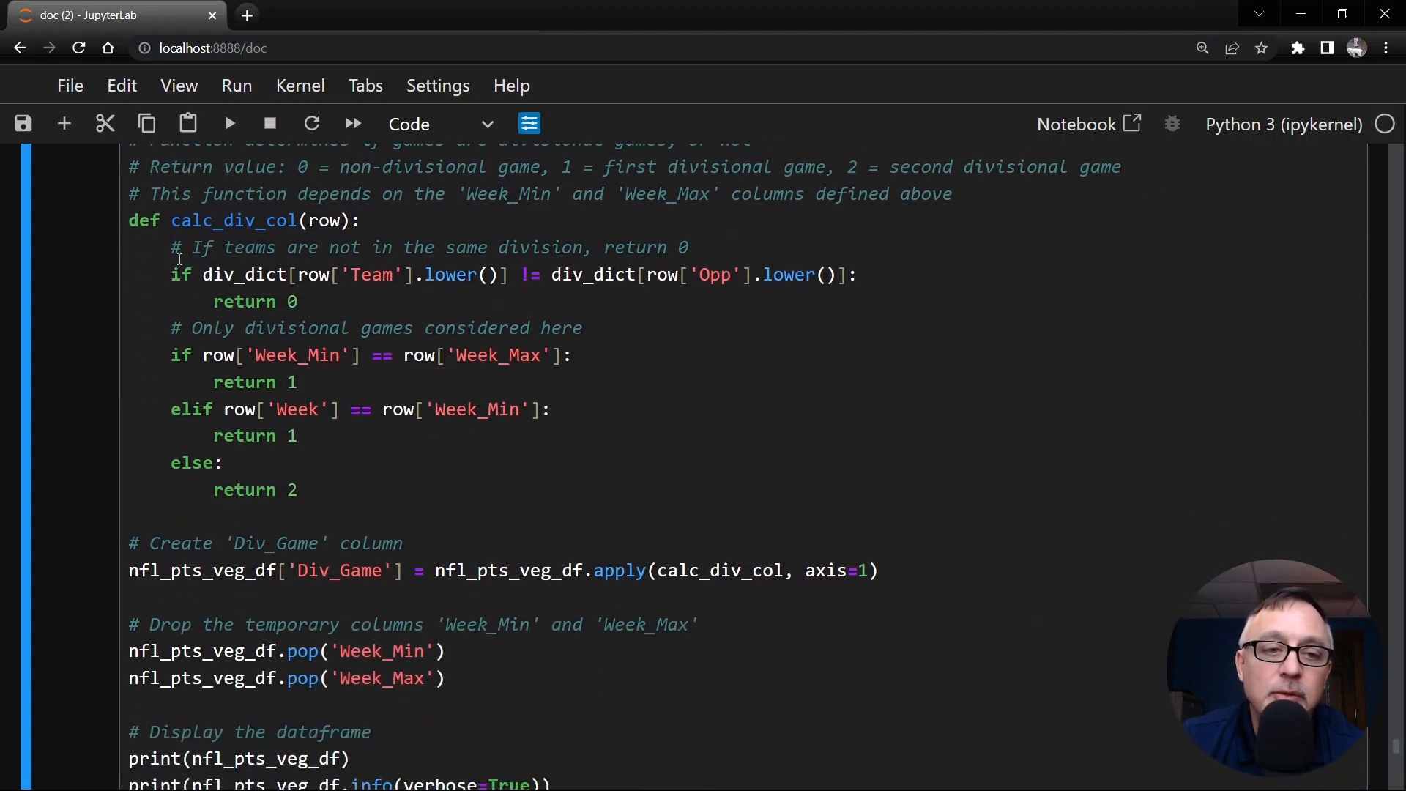
pyautogui.doubleClick(236, 221)
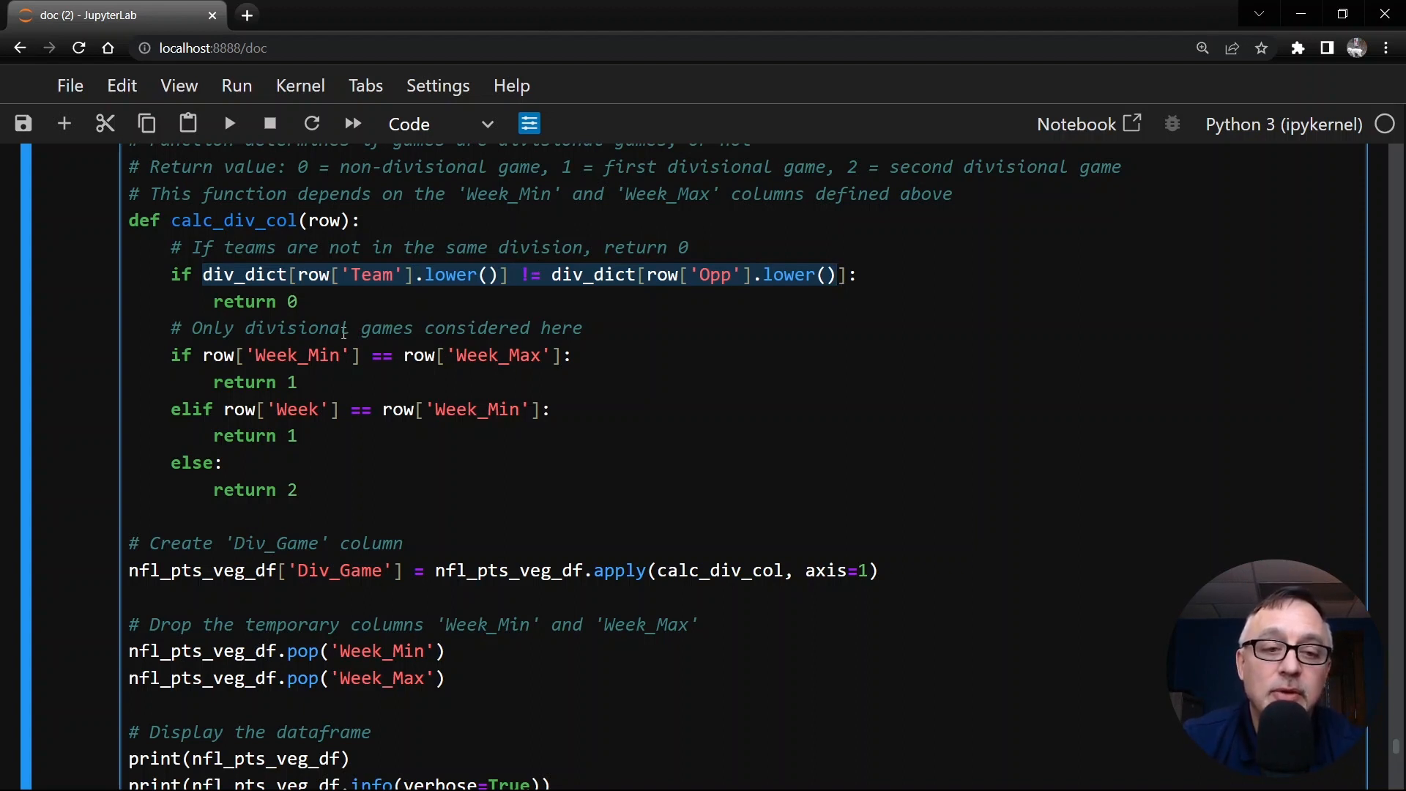
pyautogui.moveTo(856, 274); pyautogui.dragTo(255, 326)
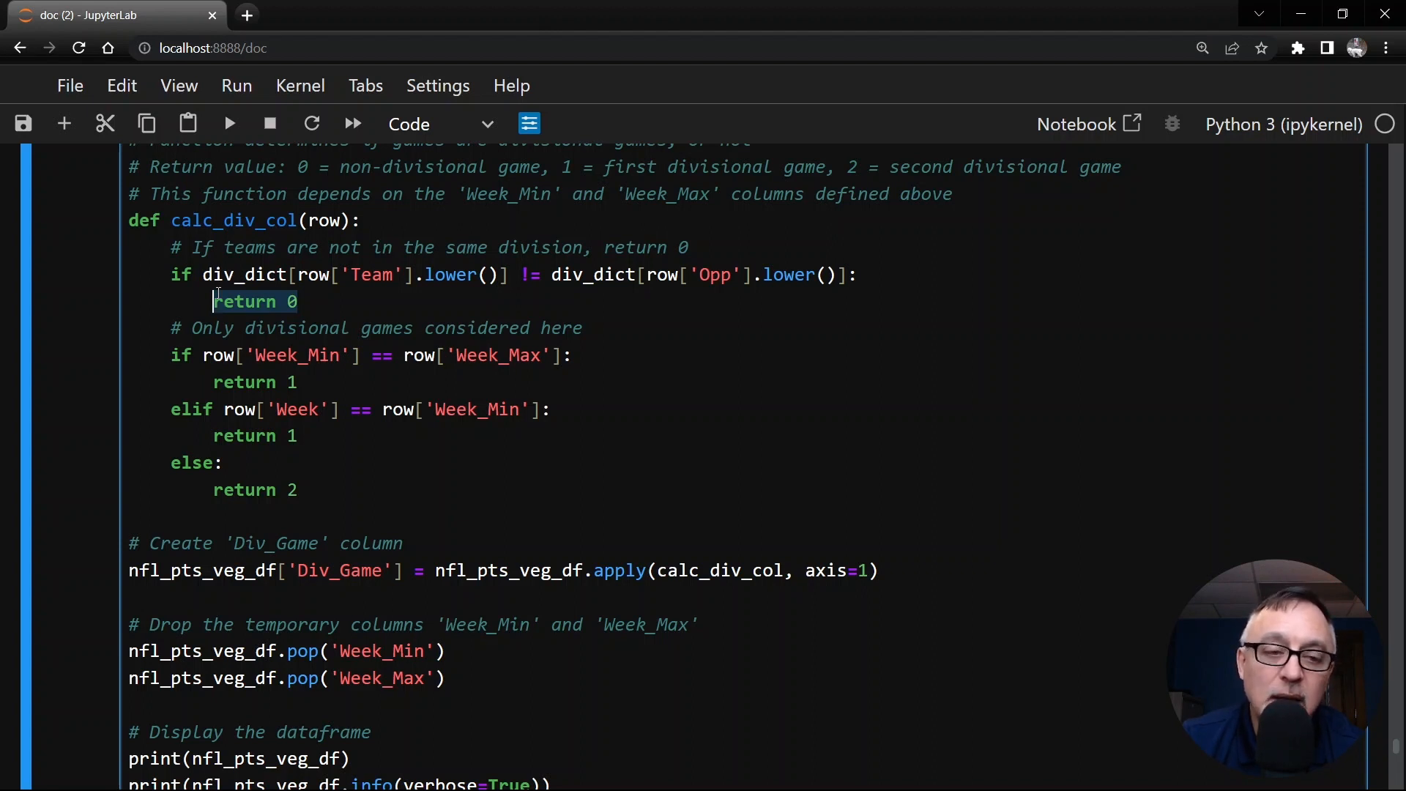
pyautogui.moveTo(218, 354)
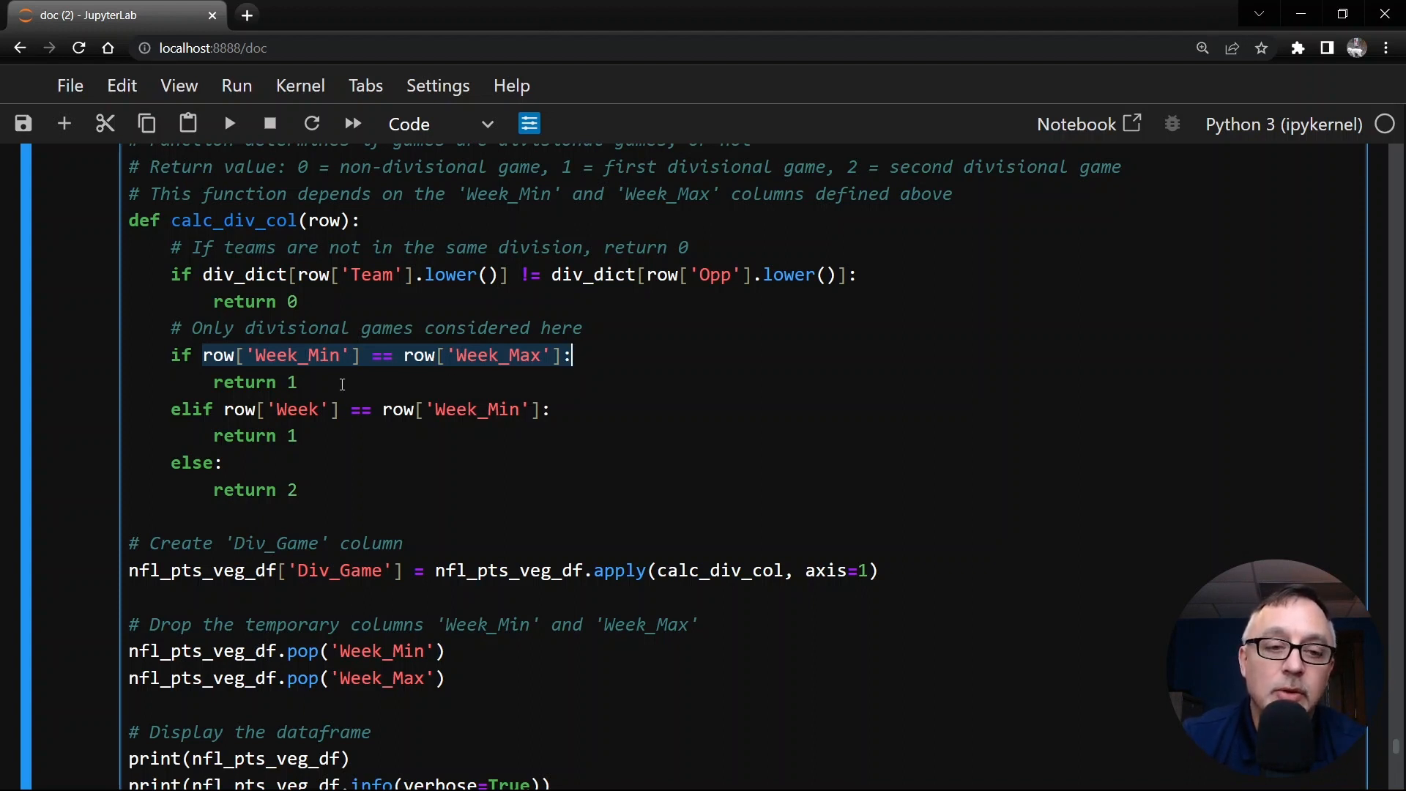
# Open NFL_Scrape_Merge_Extend.ipynb in the full /lab interface.
pyautogui.click(286, 382)
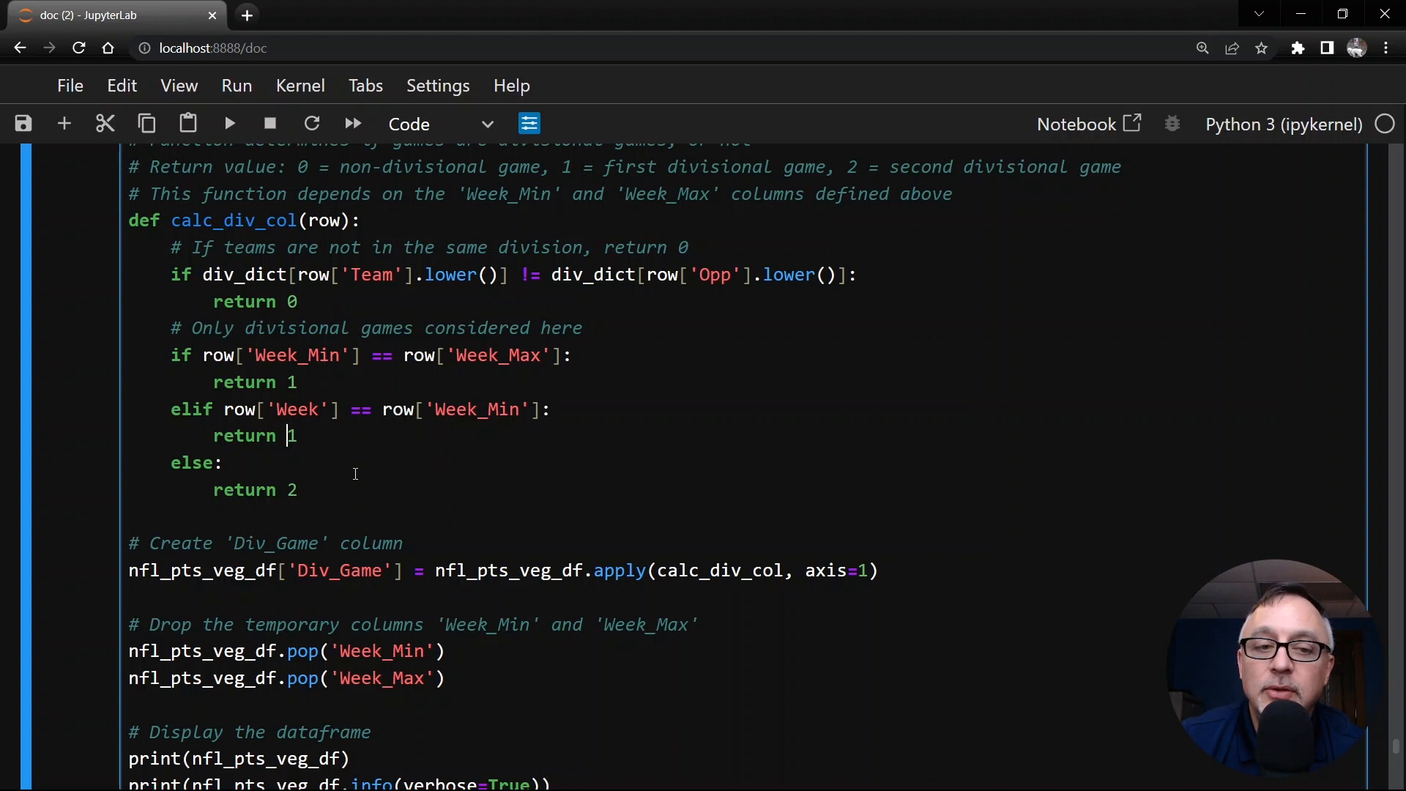
pyautogui.moveTo(414, 368)
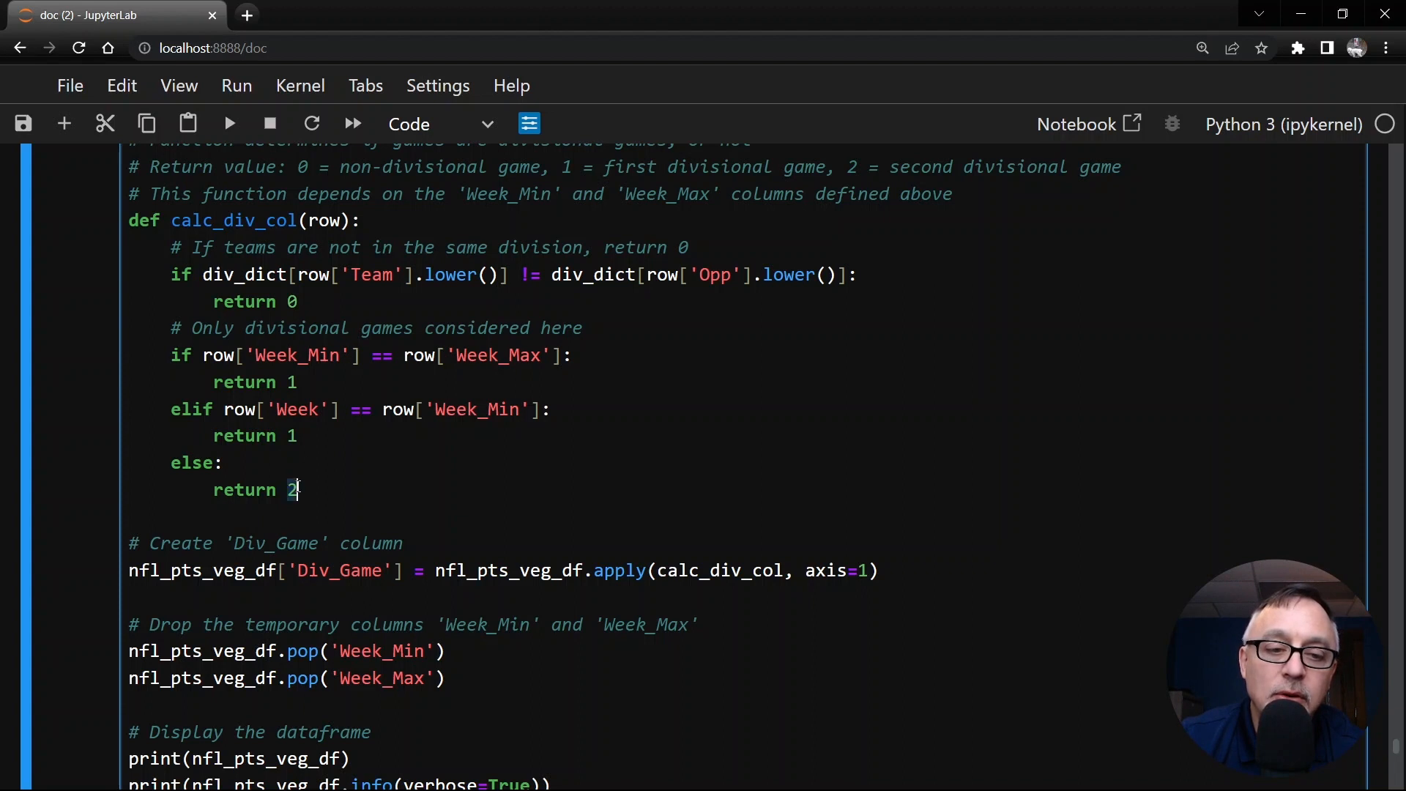
pyautogui.moveTo(480, 520)
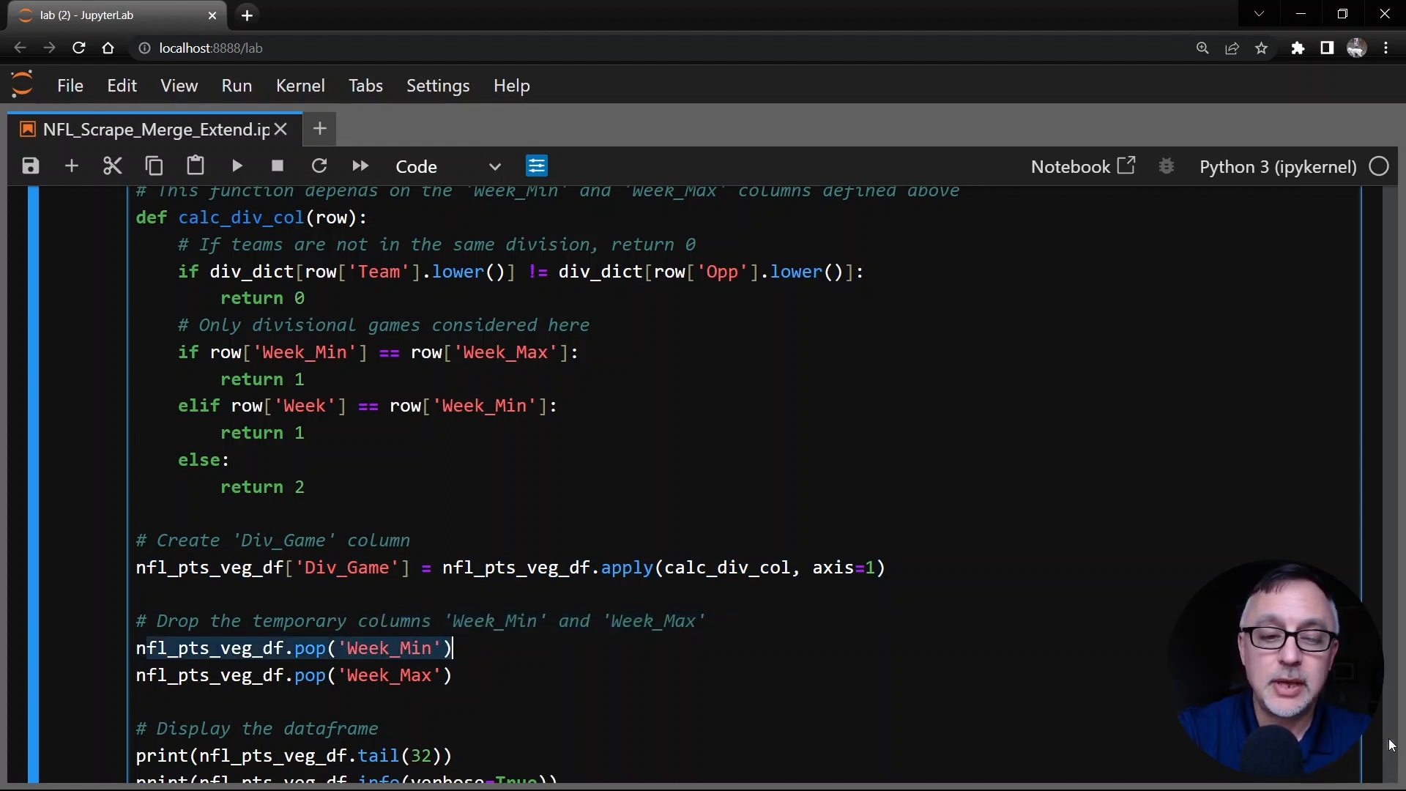
# Run Div_Game value_counts: 3274 non-divisional, 960 first, 918 second games.
pyautogui.scroll(-3)
pyautogui.write("nfl_pts_veg_df['Div_Game'].value_counts()")
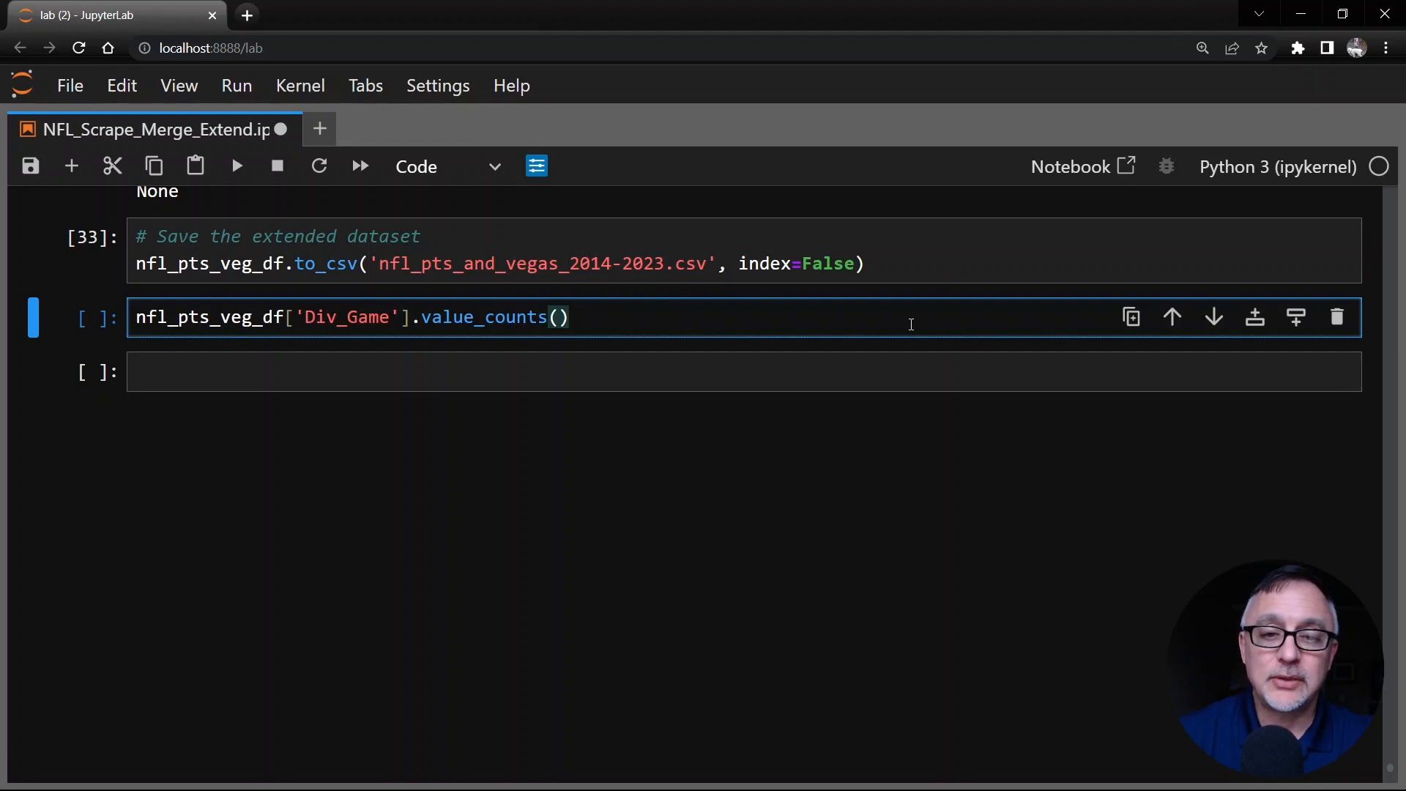
pyautogui.press('shift+enter')
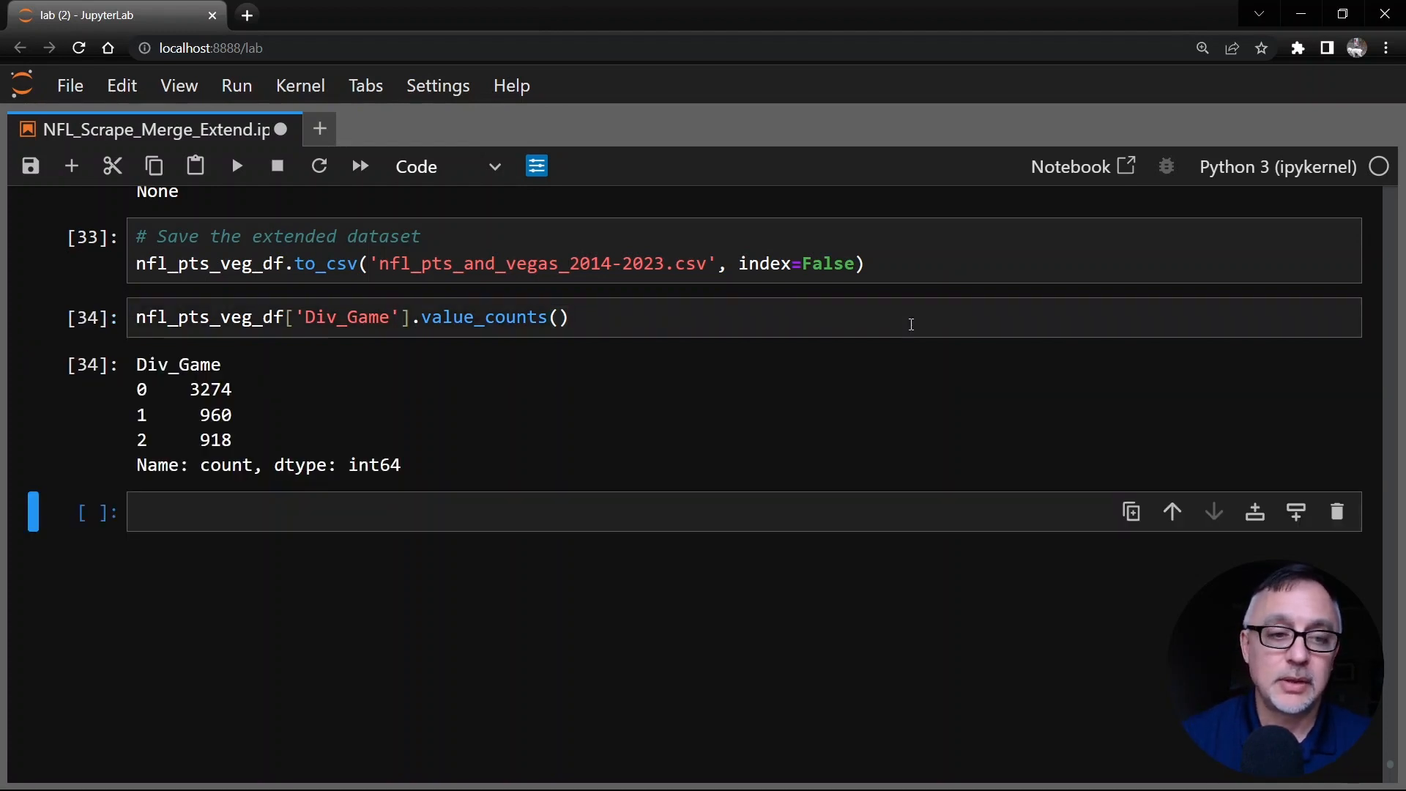
pyautogui.doubleClick(215, 414)
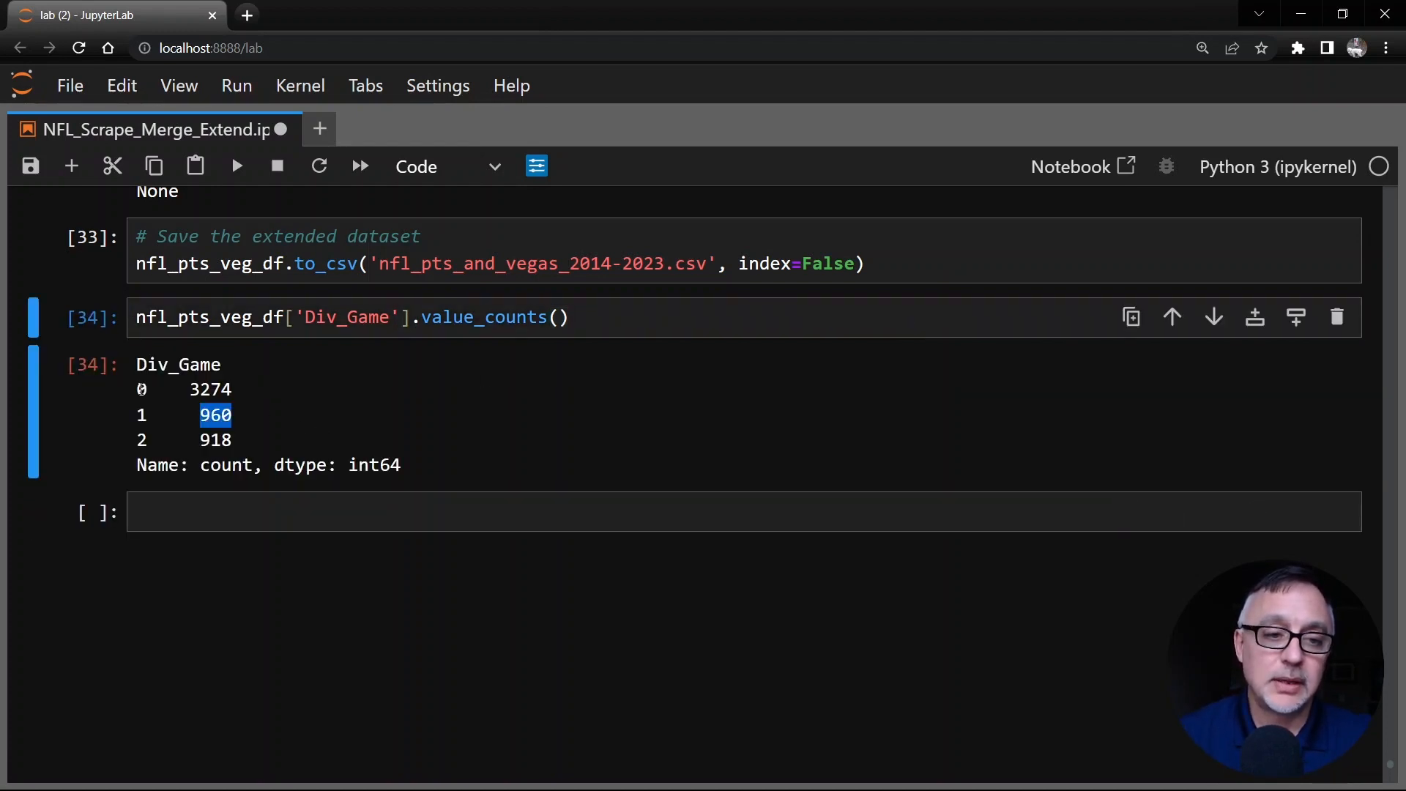